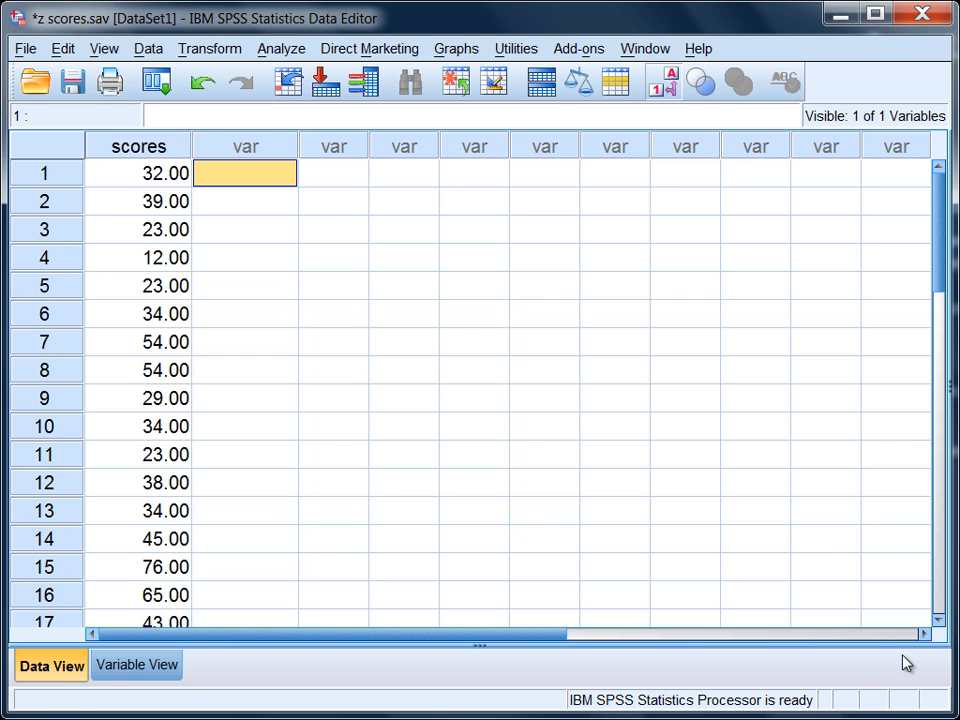
{"action": "mouse_move", "coordinate": [650, 344]}
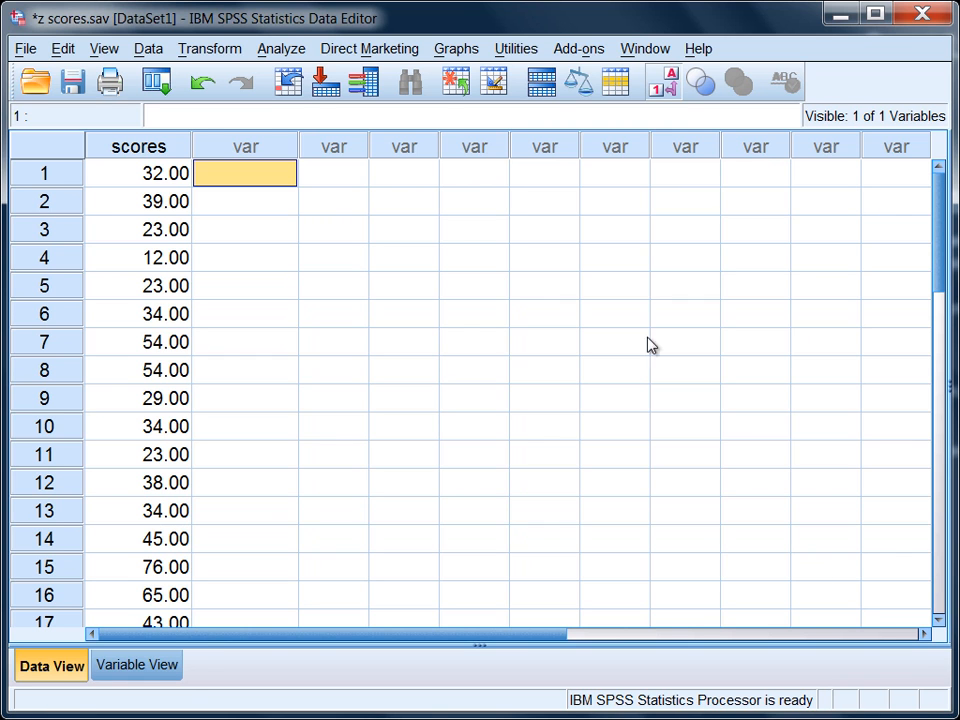
Step: Review the scores column down to the last case, row 23, then clear the selection
{"action": "left_click", "coordinate": [138, 144]}
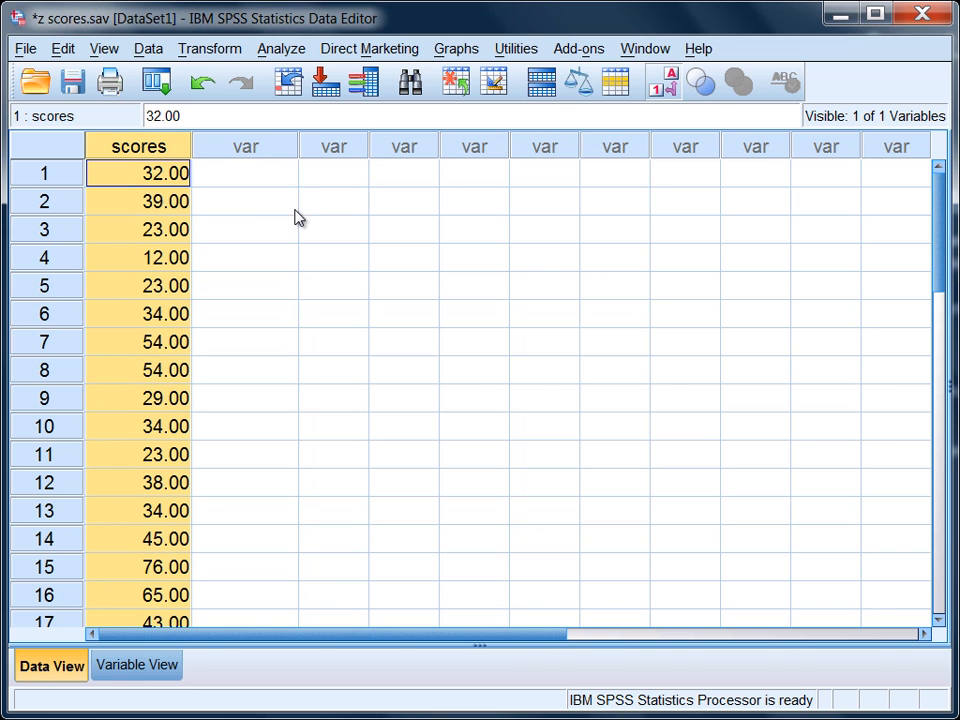
{"action": "scroll", "scroll_direction": "down", "scroll_amount": 3}
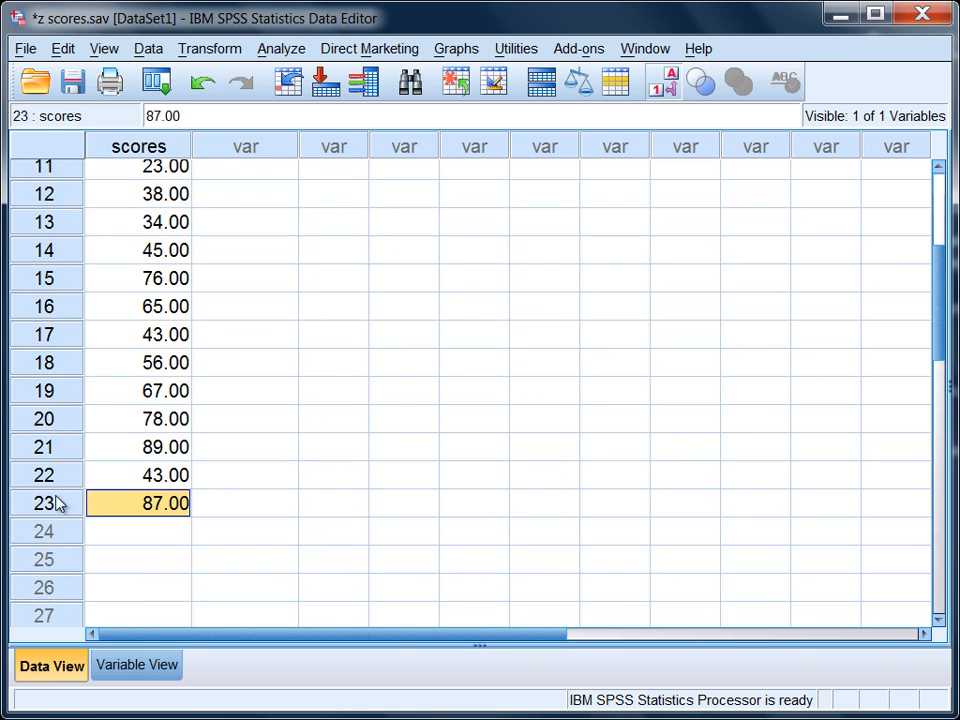
{"action": "left_click", "coordinate": [44, 504]}
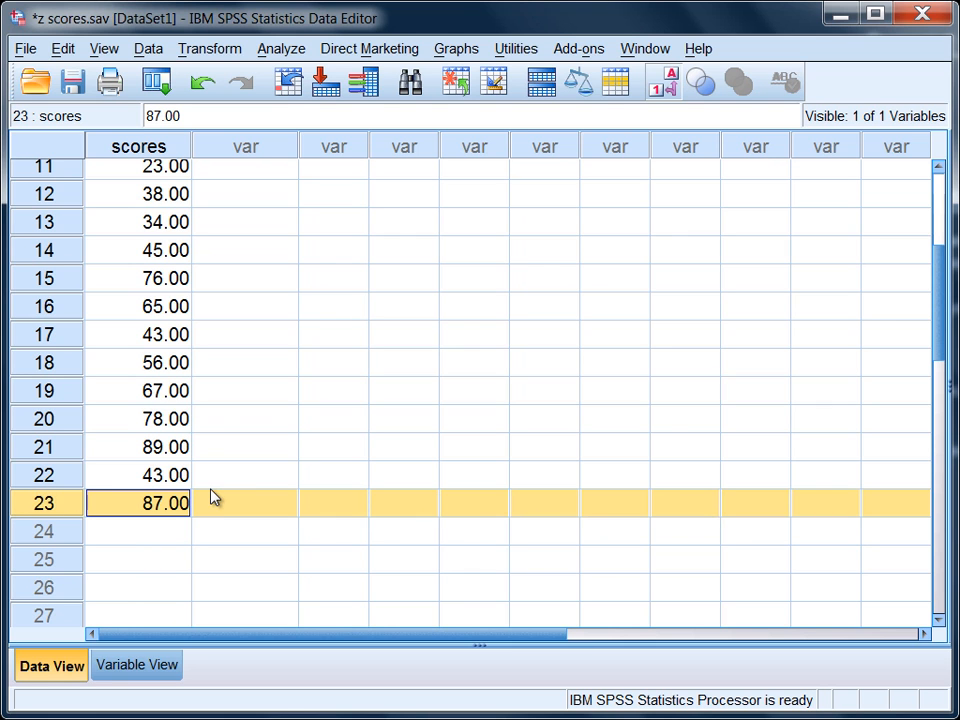
{"action": "left_click", "coordinate": [244, 476]}
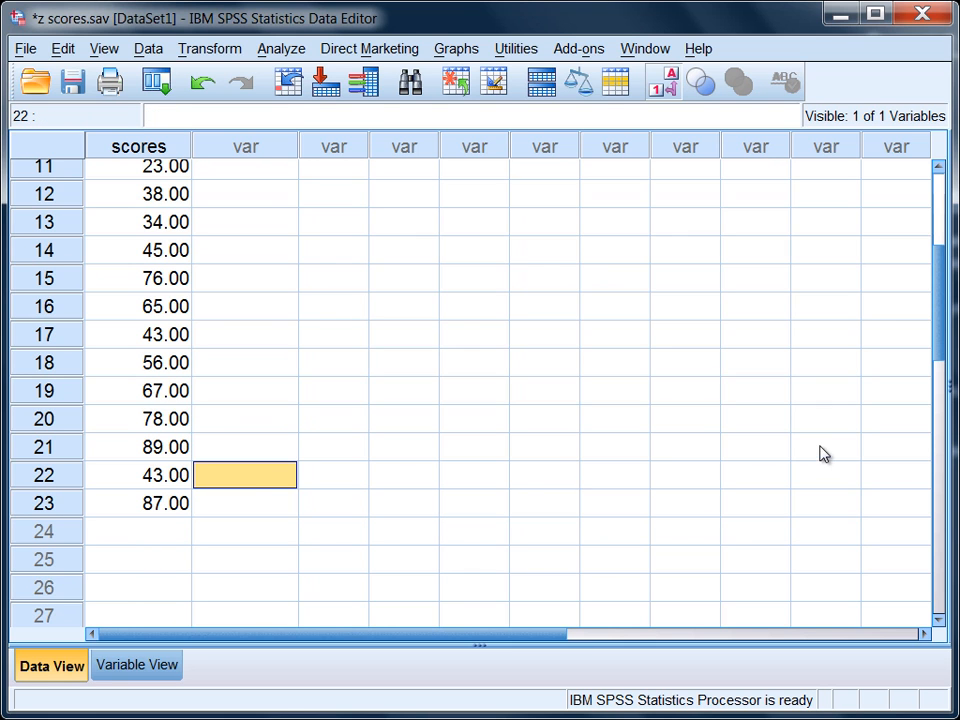
{"action": "scroll", "scroll_direction": "up", "scroll_amount": 3}
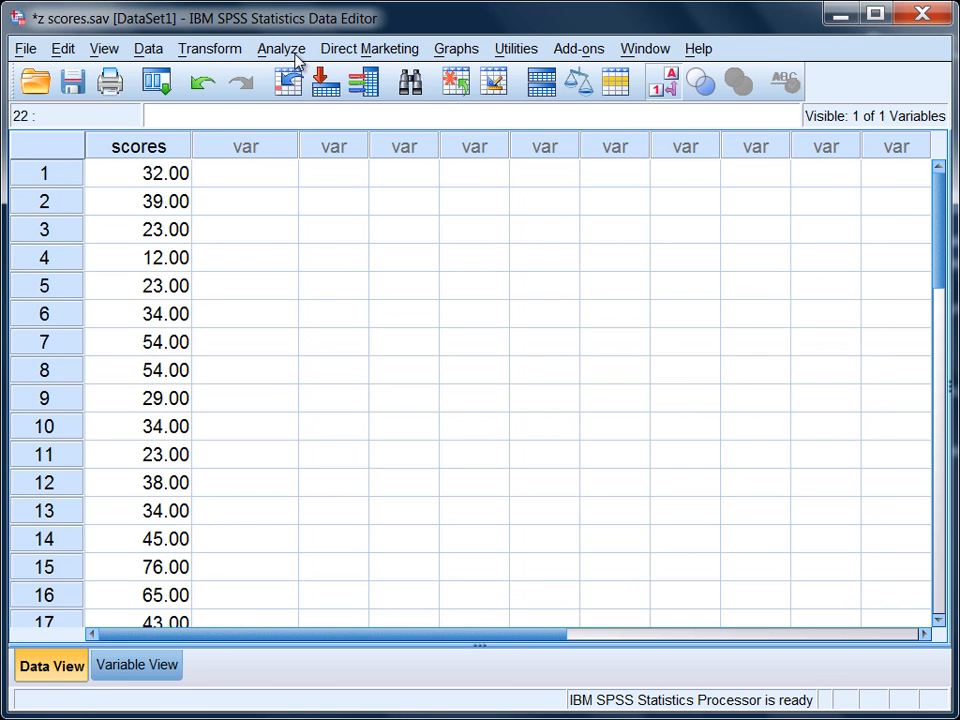
Step: Start Descriptives for scores with 'Save standardized values as variables' switched on
{"action": "left_click", "coordinate": [280, 48]}
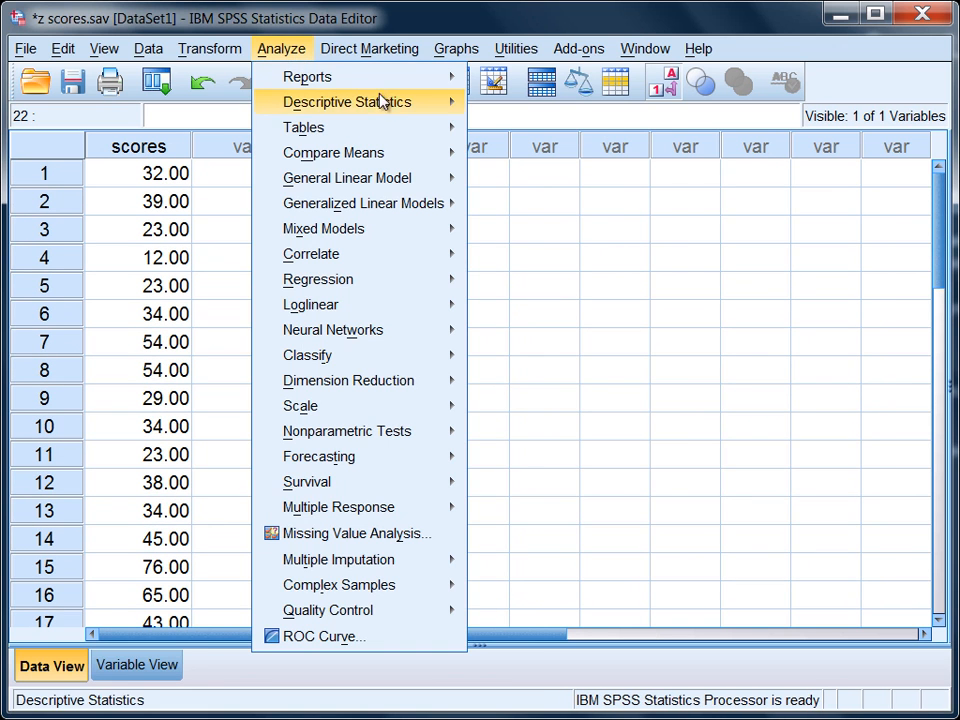
{"action": "left_click", "coordinate": [348, 100]}
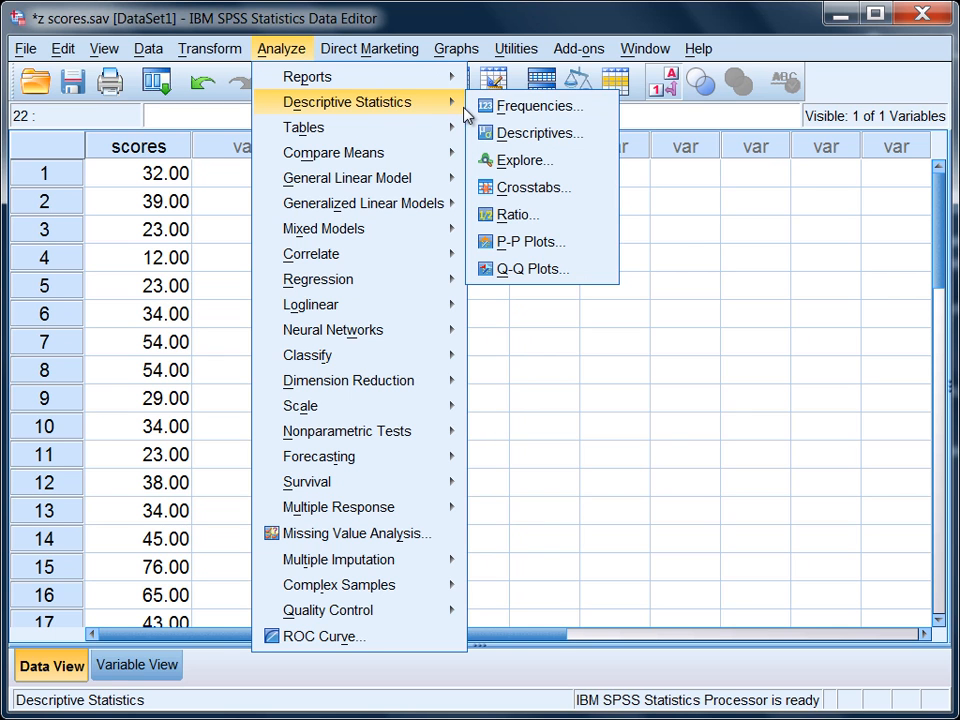
{"action": "mouse_move", "coordinate": [538, 132]}
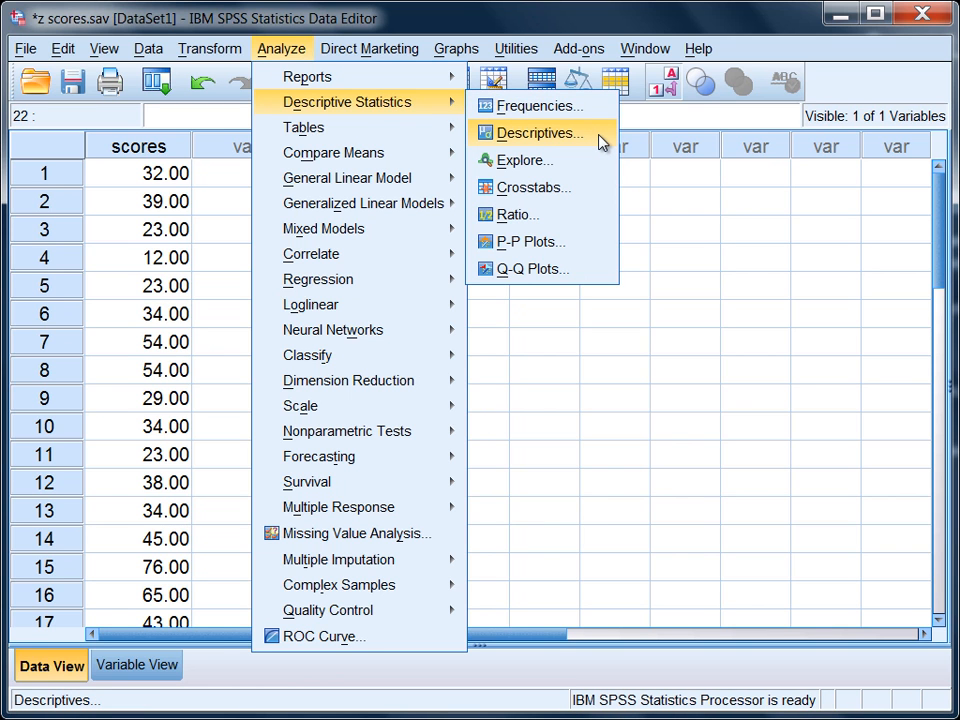
{"action": "left_click", "coordinate": [538, 132]}
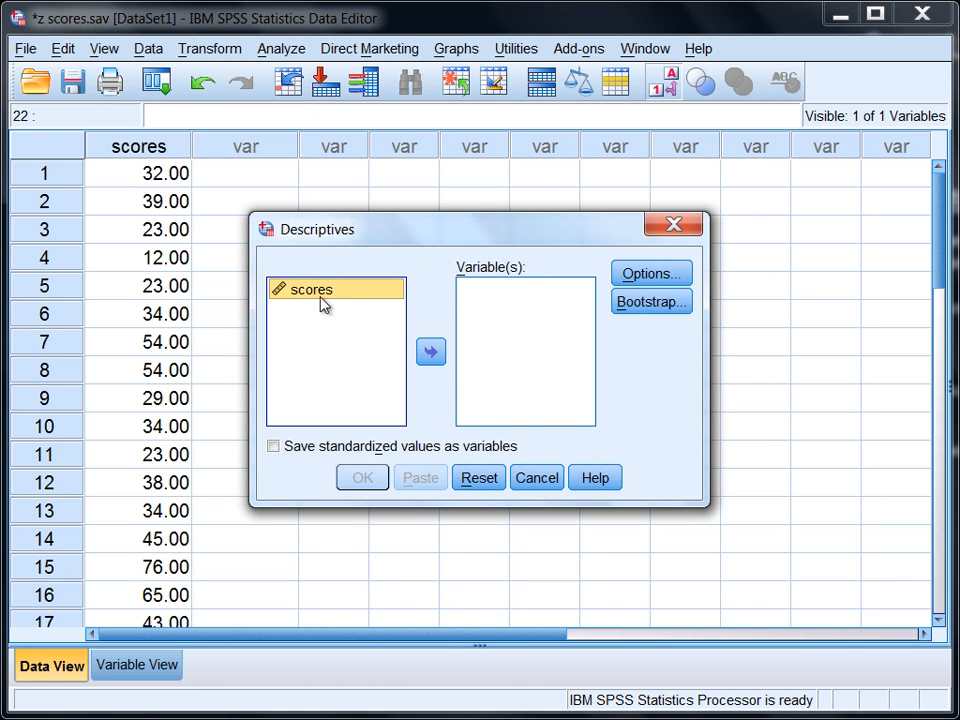
{"action": "left_click", "coordinate": [432, 352]}
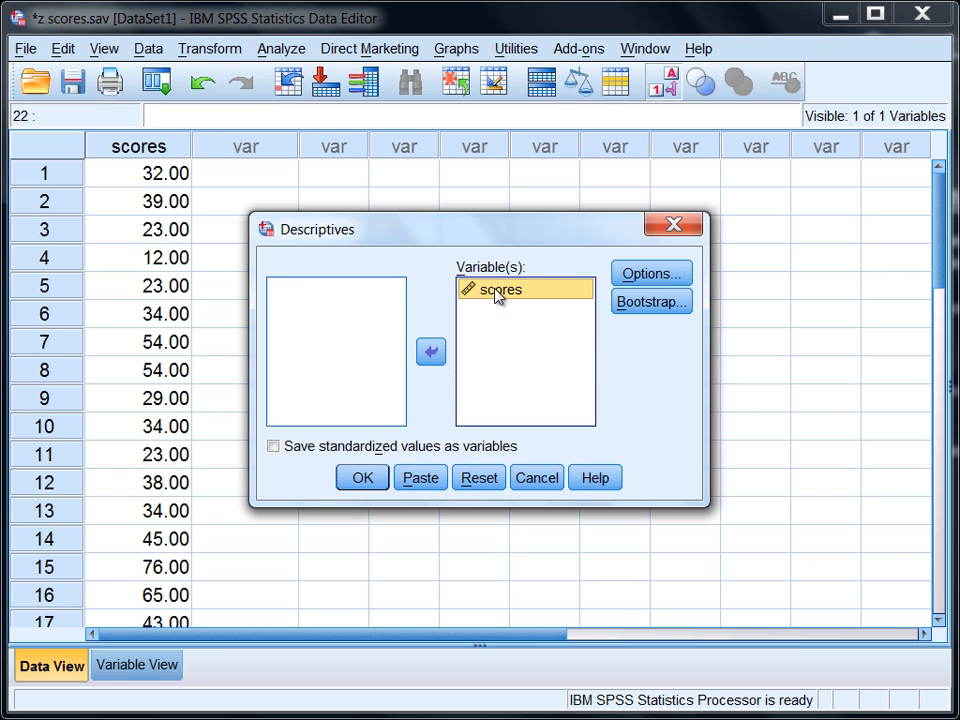
{"action": "mouse_move", "coordinate": [436, 400]}
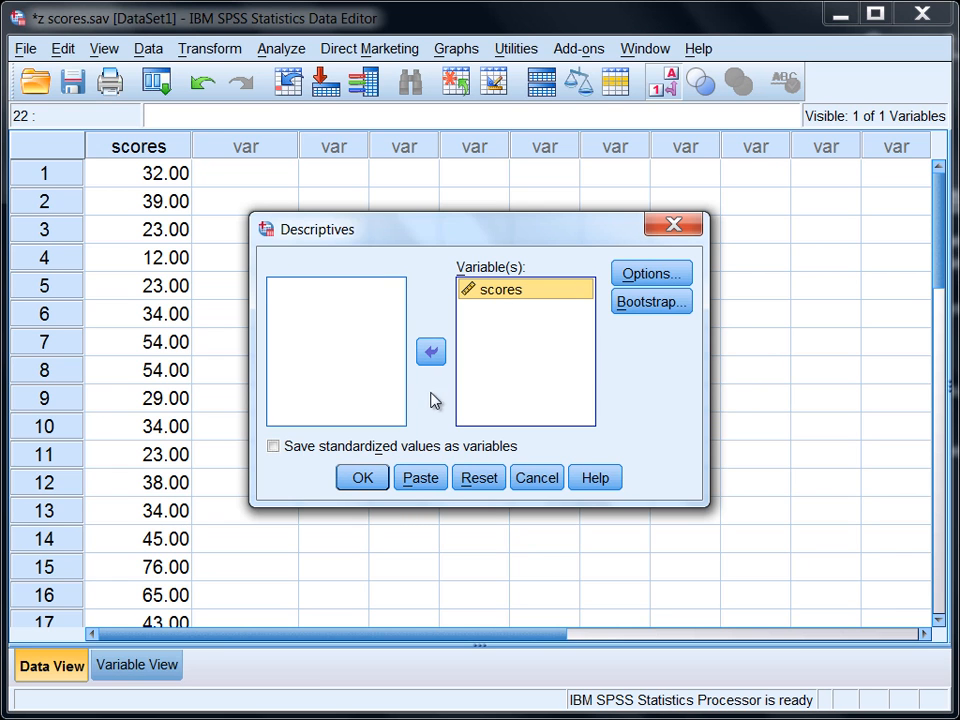
{"action": "mouse_move", "coordinate": [384, 456]}
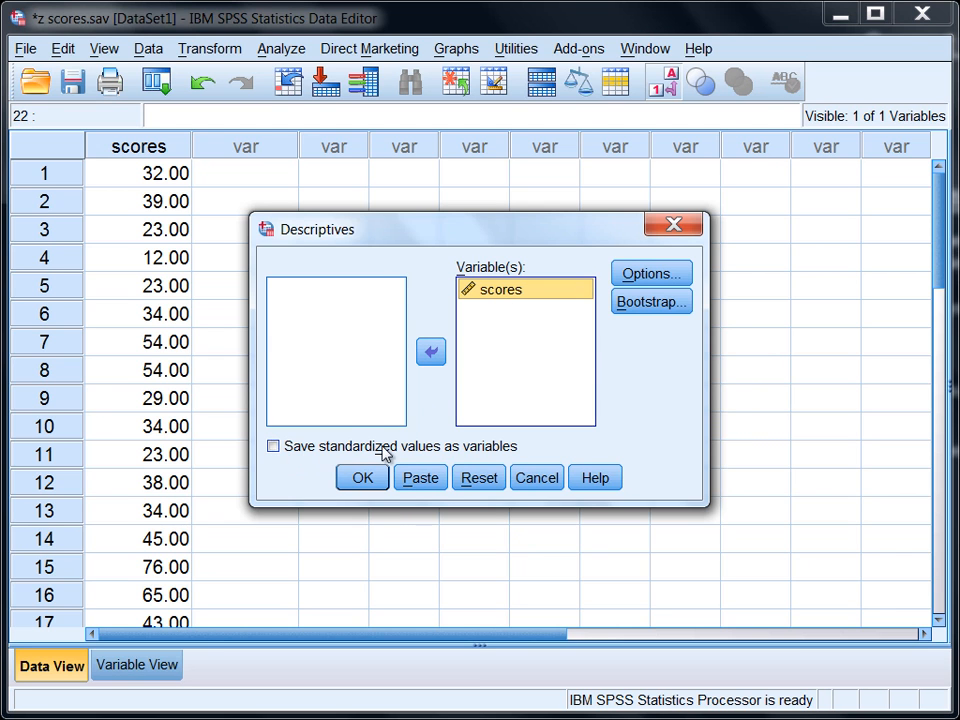
{"action": "mouse_move", "coordinate": [496, 458]}
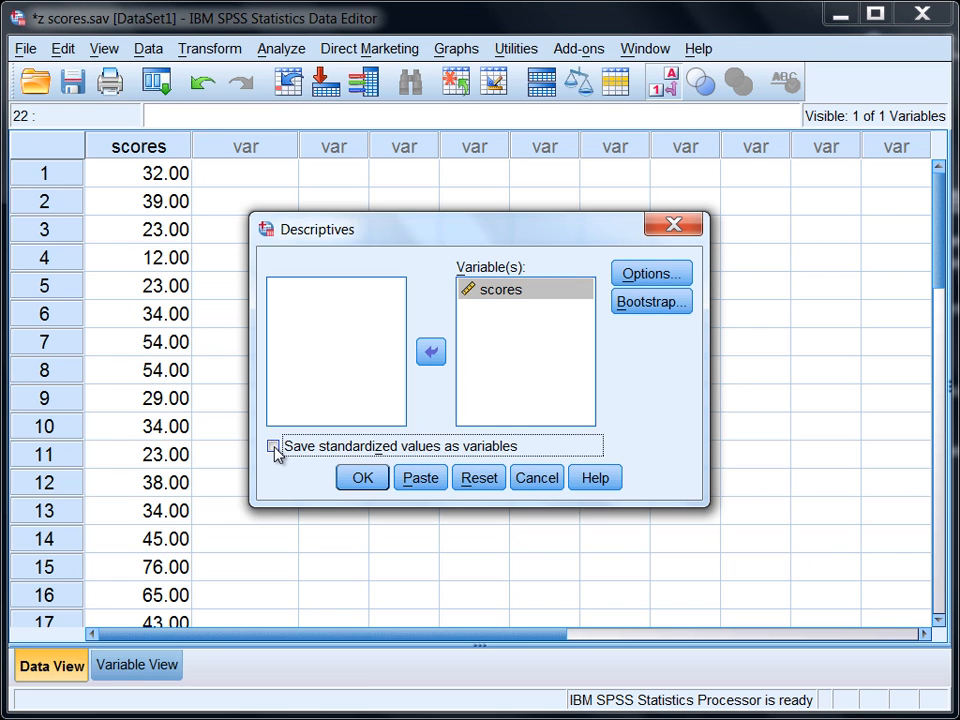
{"action": "left_click", "coordinate": [274, 446]}
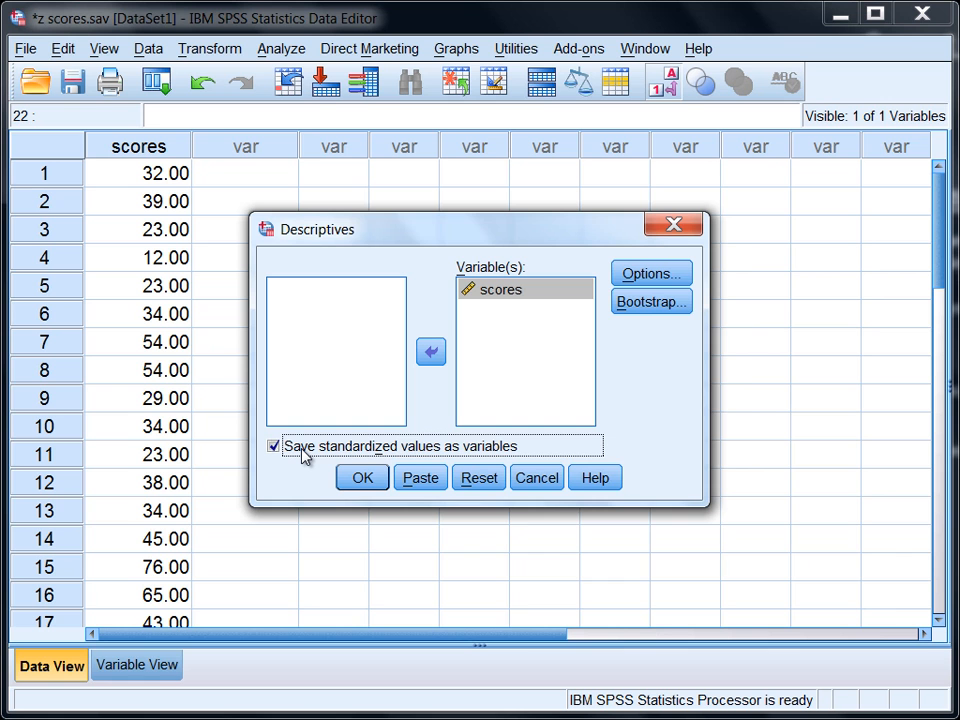
{"action": "mouse_move", "coordinate": [652, 300]}
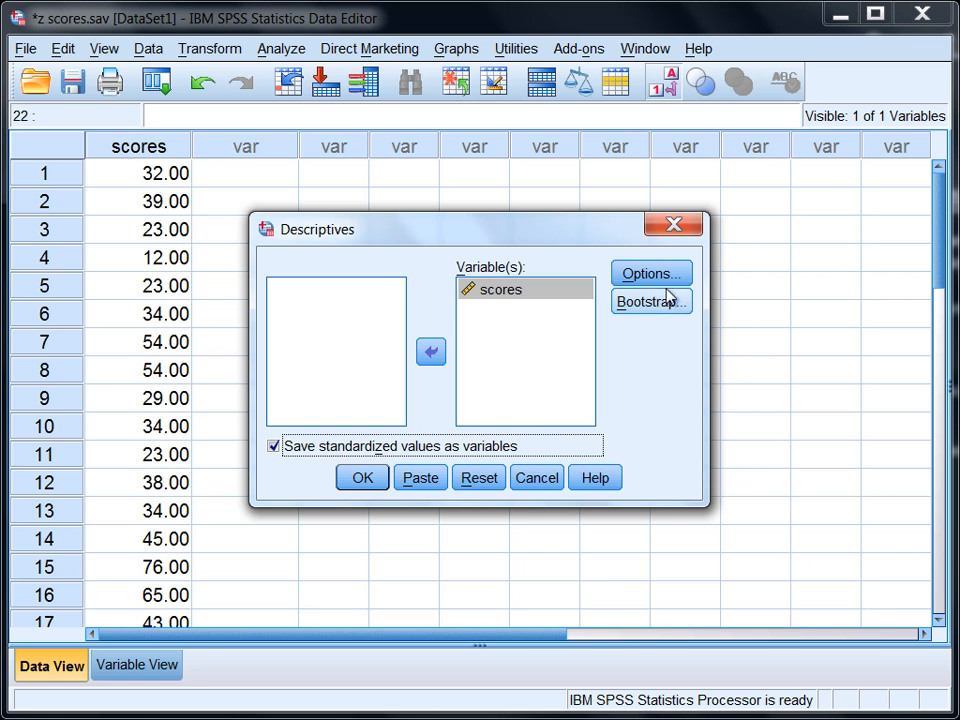
Step: Drop Minimum and Maximum from the reported statistics and run Descriptives for scores
{"action": "left_click", "coordinate": [650, 272]}
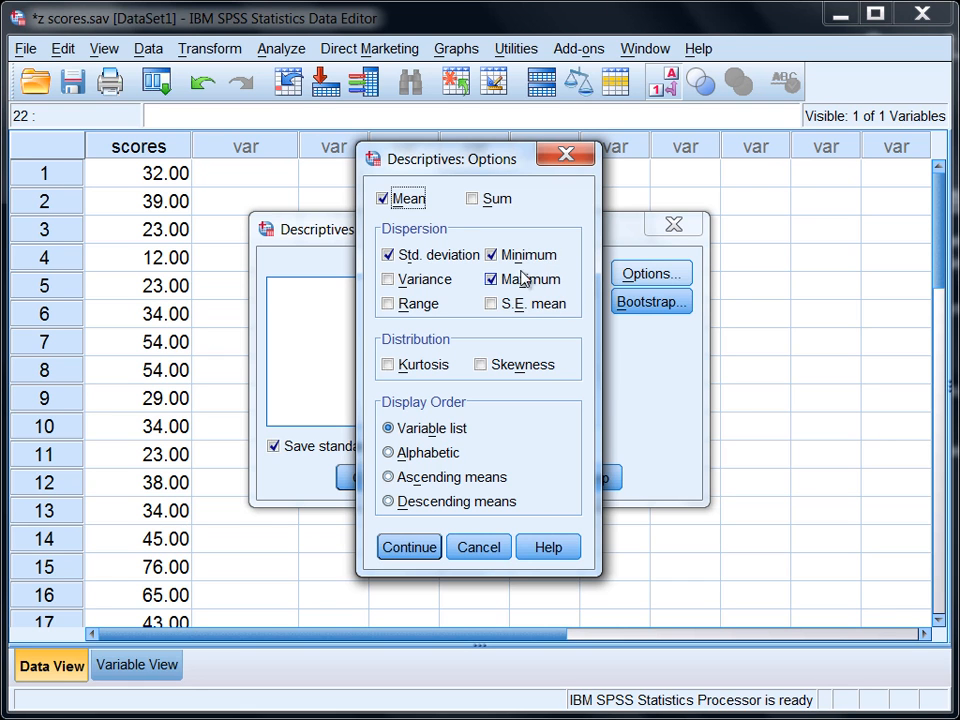
{"action": "left_click", "coordinate": [490, 254]}
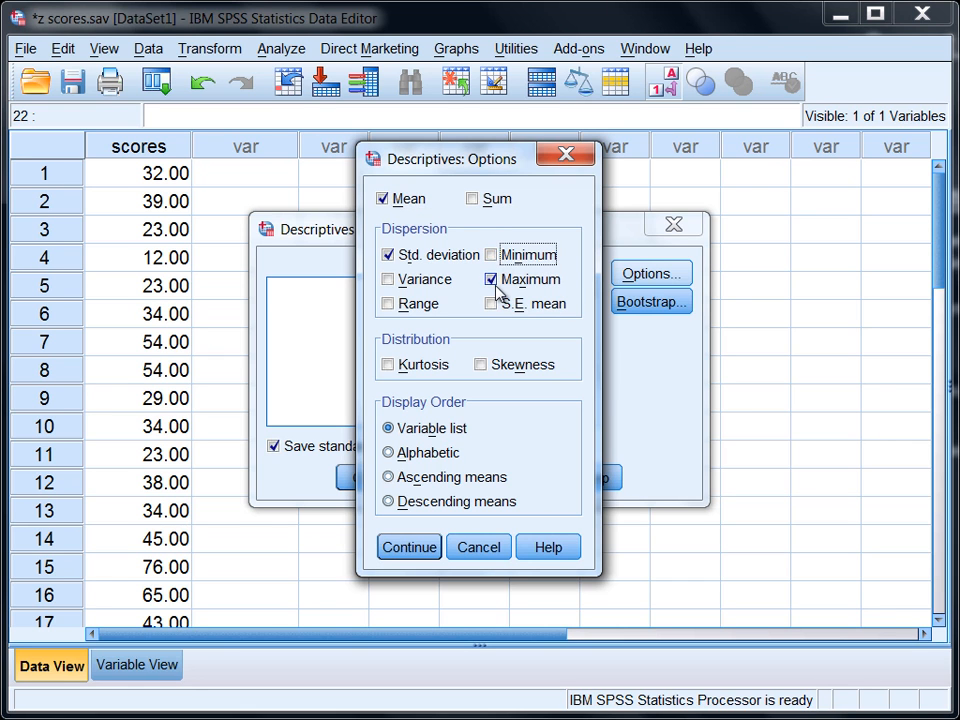
{"action": "left_click", "coordinate": [492, 280]}
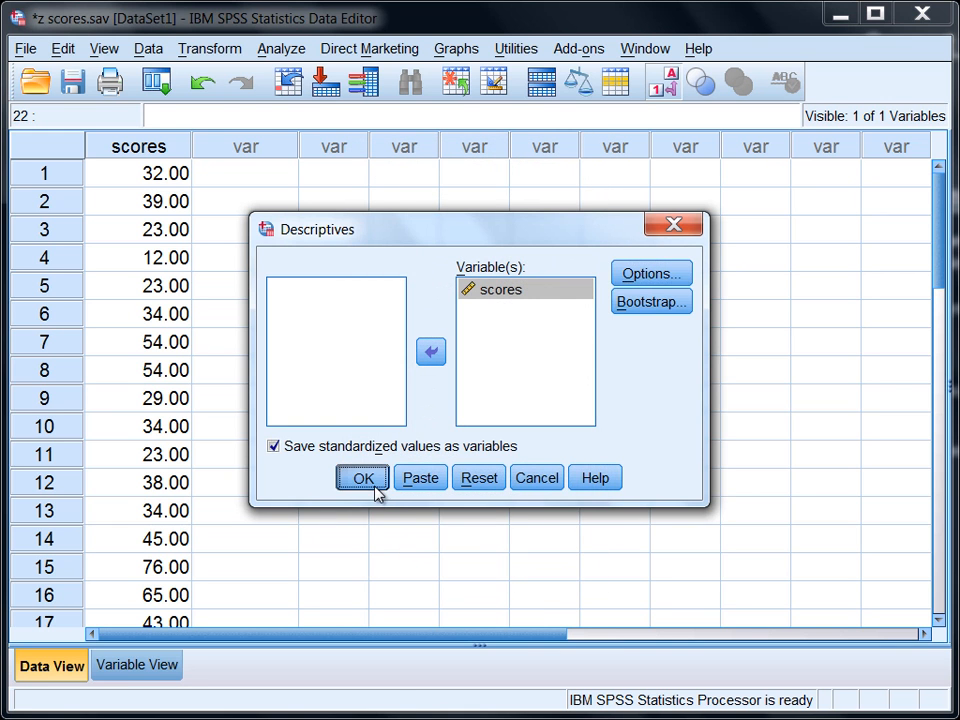
{"action": "left_click", "coordinate": [362, 476]}
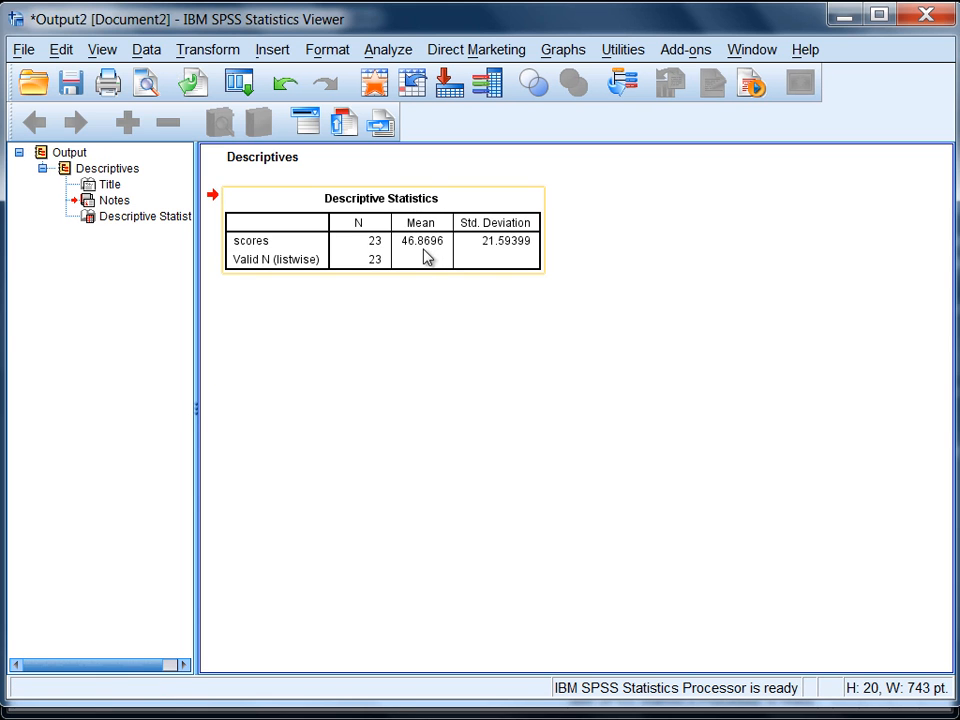
{"action": "mouse_move", "coordinate": [504, 256]}
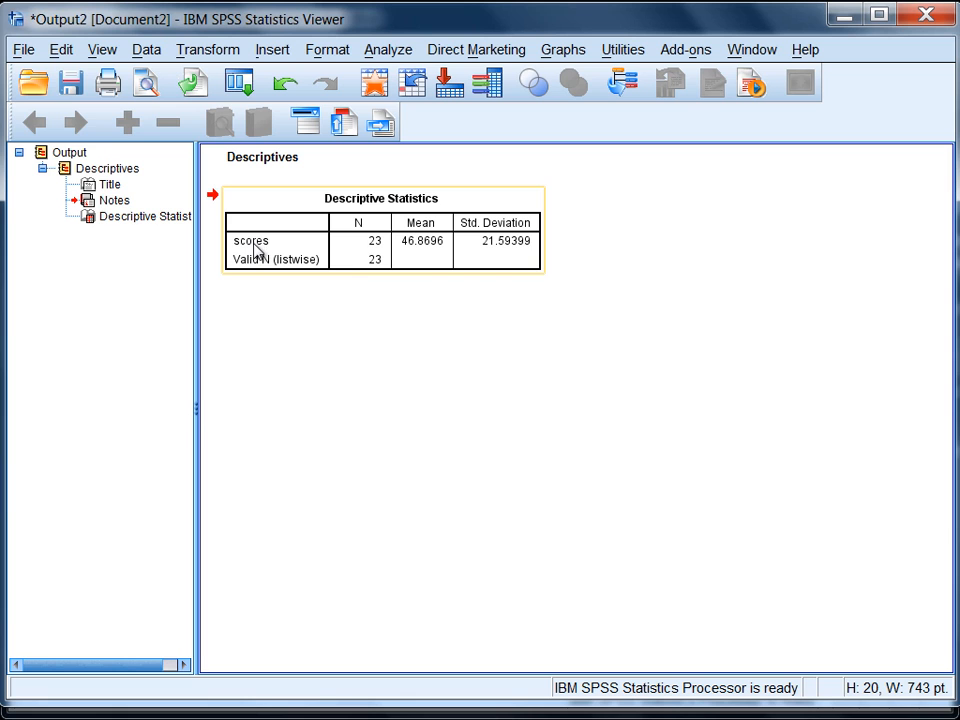
{"action": "mouse_move", "coordinate": [278, 250]}
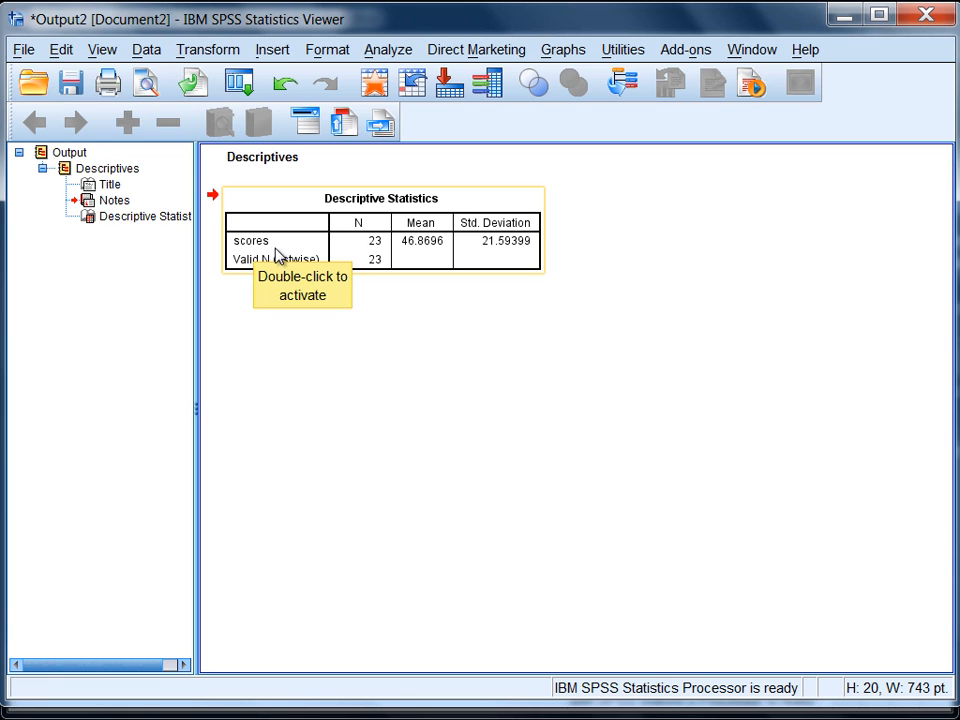
{"action": "mouse_move", "coordinate": [400, 268]}
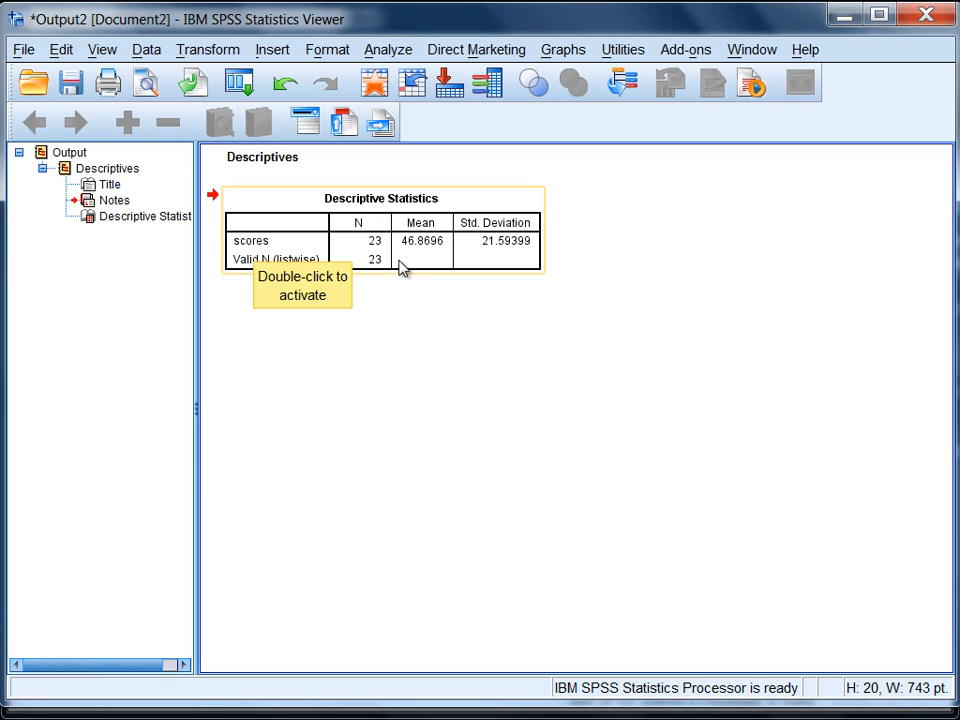
{"action": "mouse_move", "coordinate": [398, 144]}
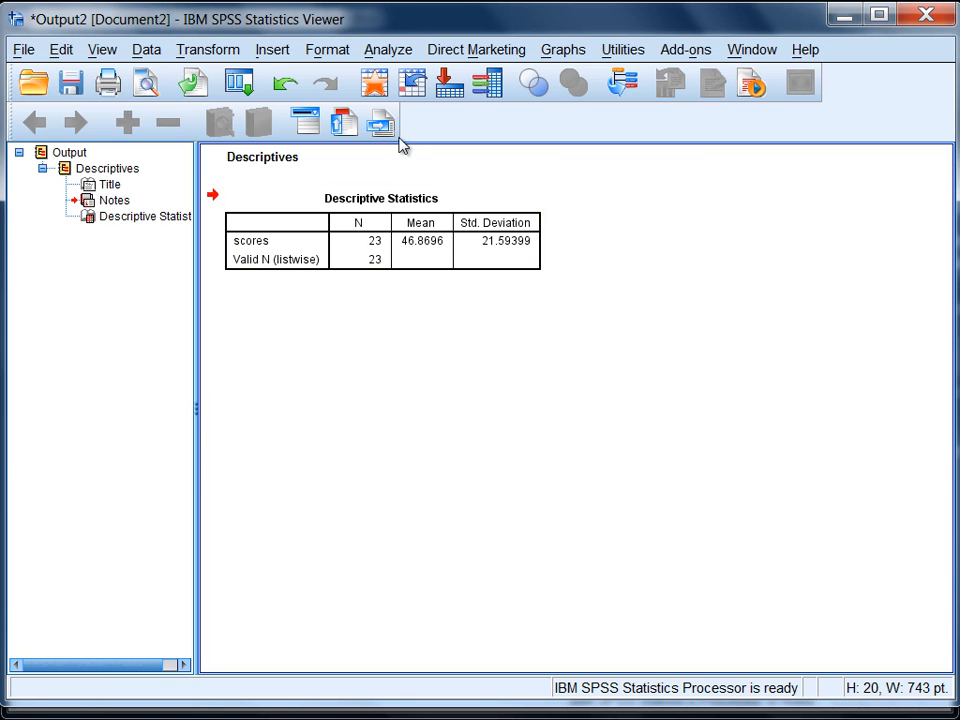
{"action": "mouse_move", "coordinate": [376, 82]}
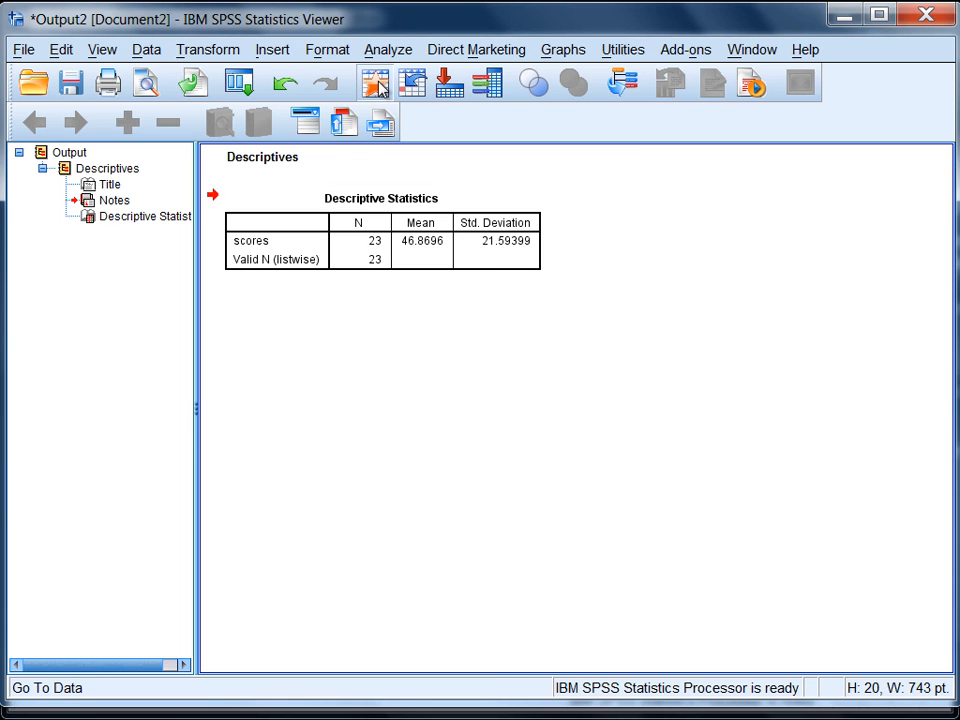
{"action": "left_click", "coordinate": [46, 688]}
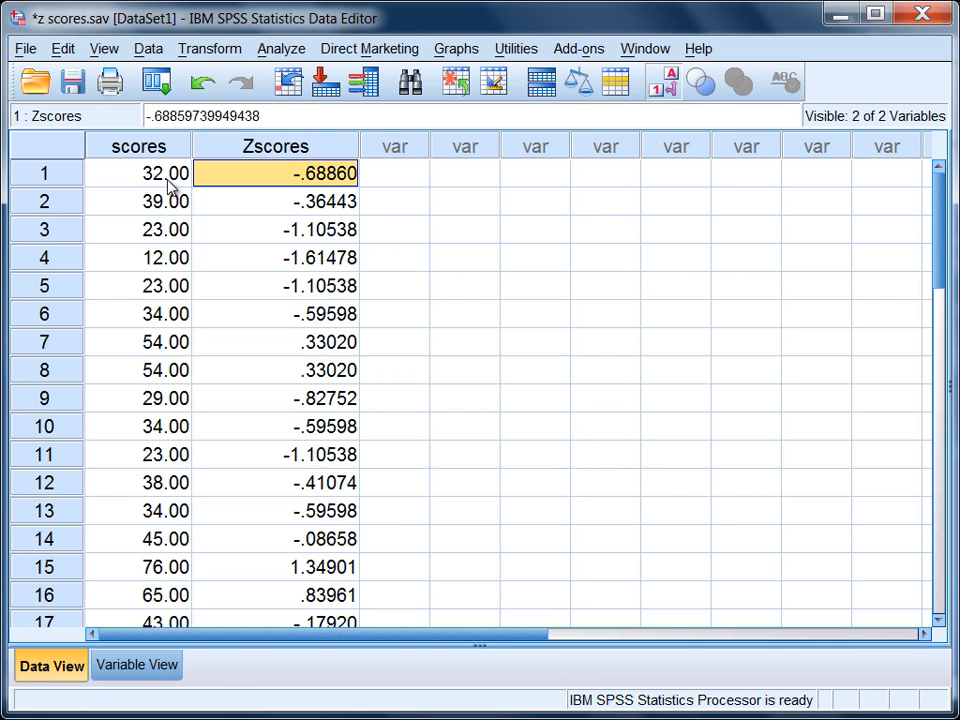
{"action": "left_click", "coordinate": [138, 200]}
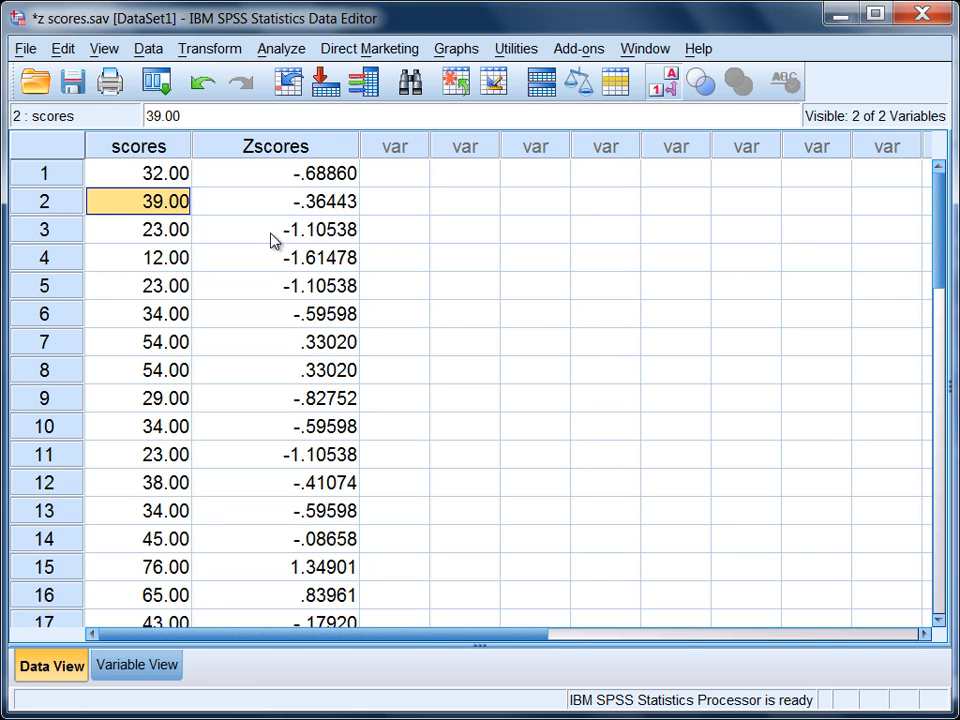
{"action": "left_click", "coordinate": [276, 256]}
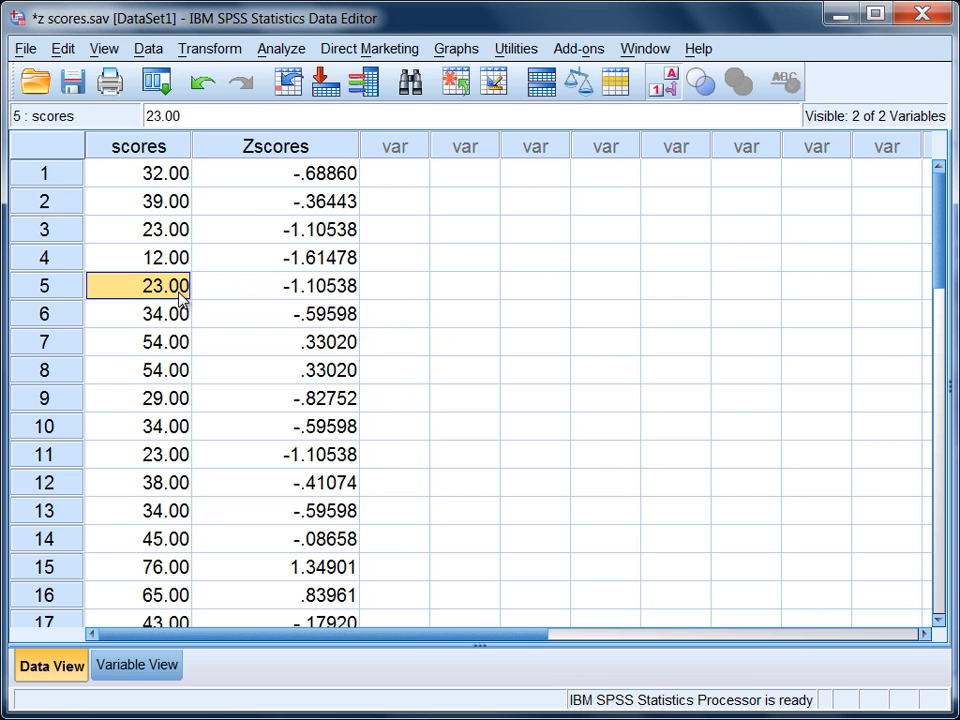
{"action": "left_click", "coordinate": [138, 312]}
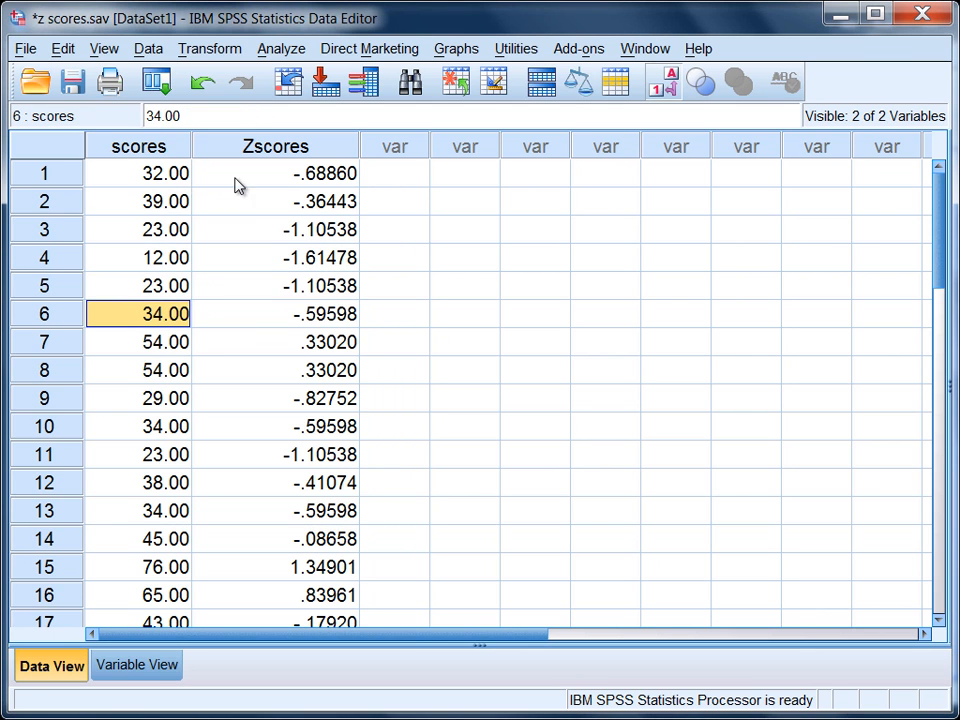
{"action": "mouse_move", "coordinate": [644, 48]}
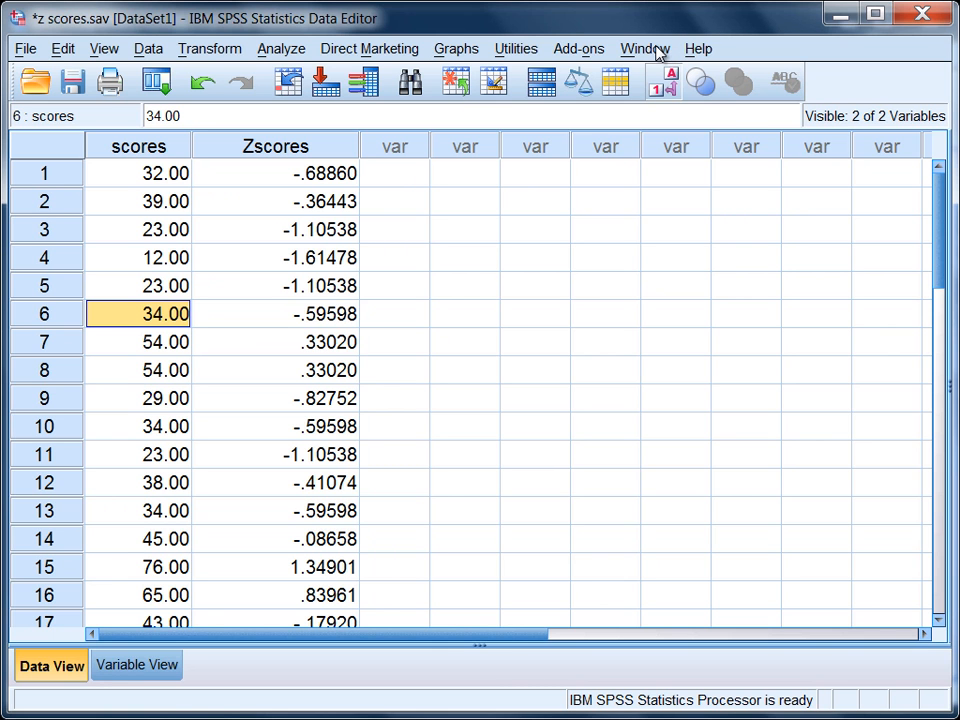
{"action": "left_click", "coordinate": [644, 48]}
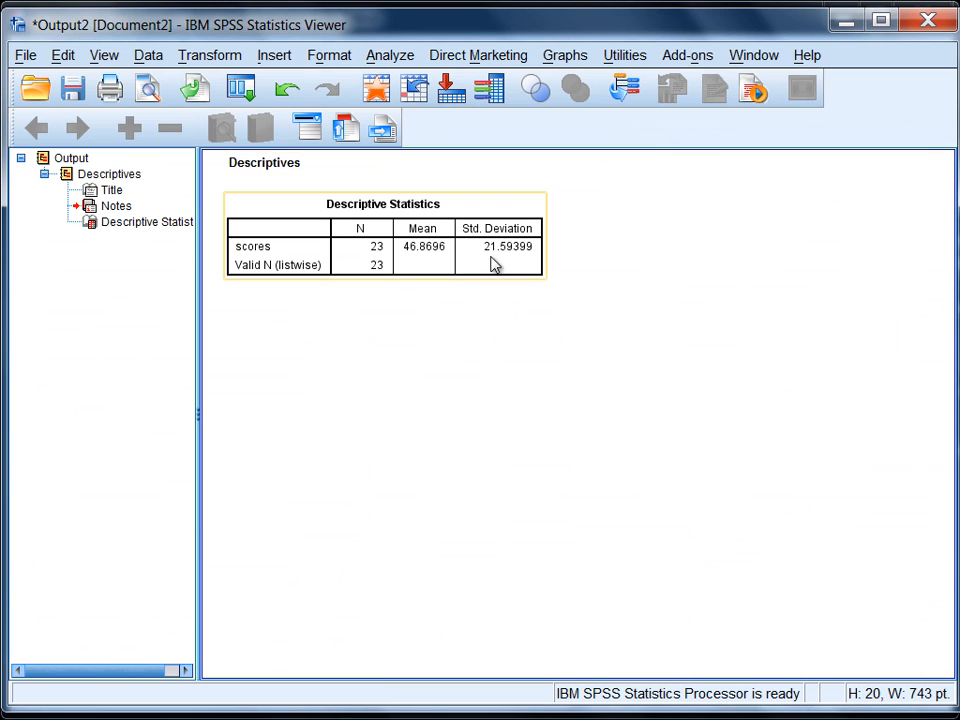
{"action": "mouse_move", "coordinate": [416, 256]}
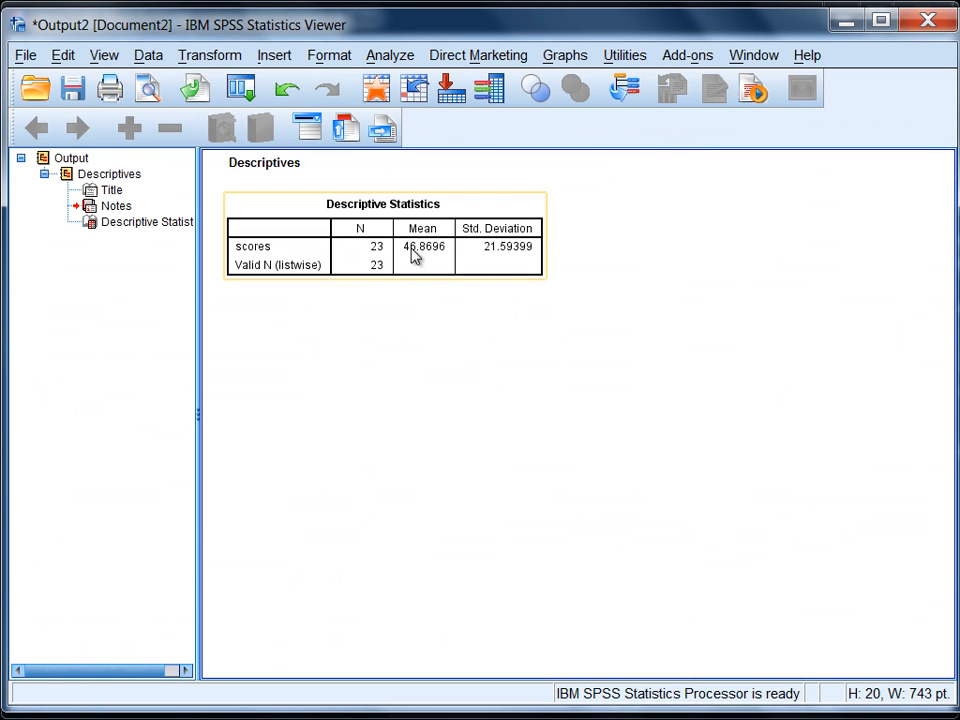
{"action": "mouse_move", "coordinate": [428, 260]}
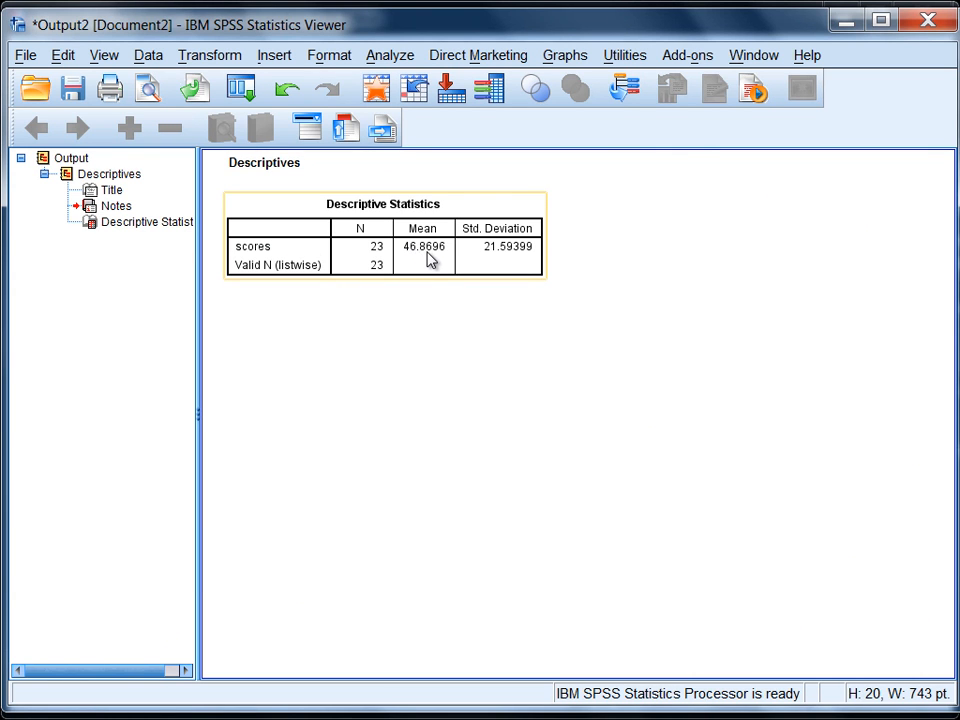
{"action": "mouse_move", "coordinate": [408, 260]}
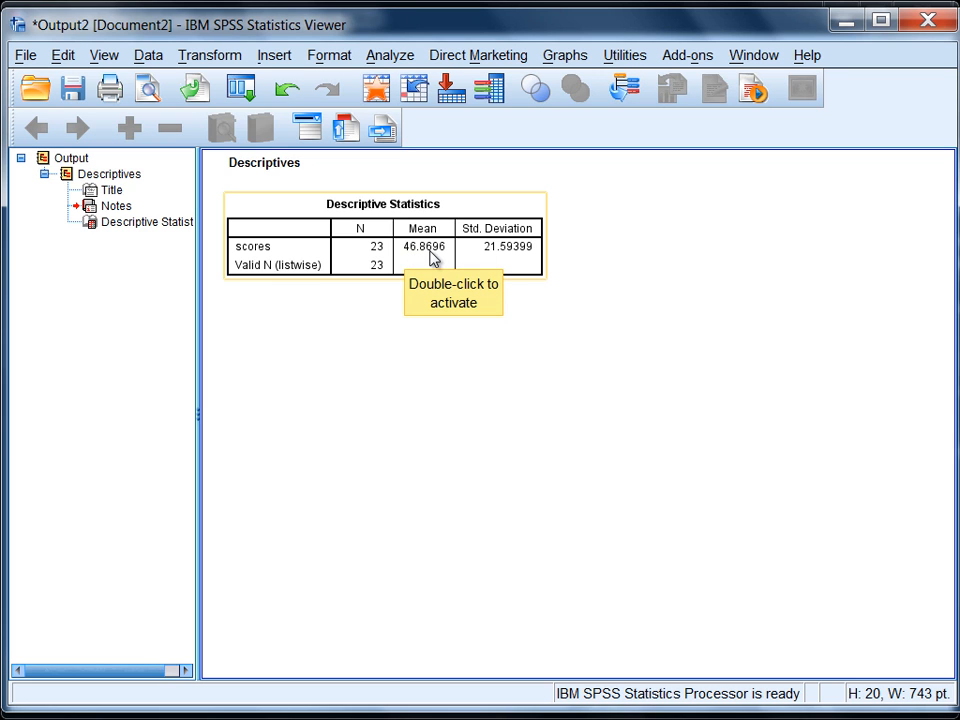
{"action": "mouse_move", "coordinate": [424, 264]}
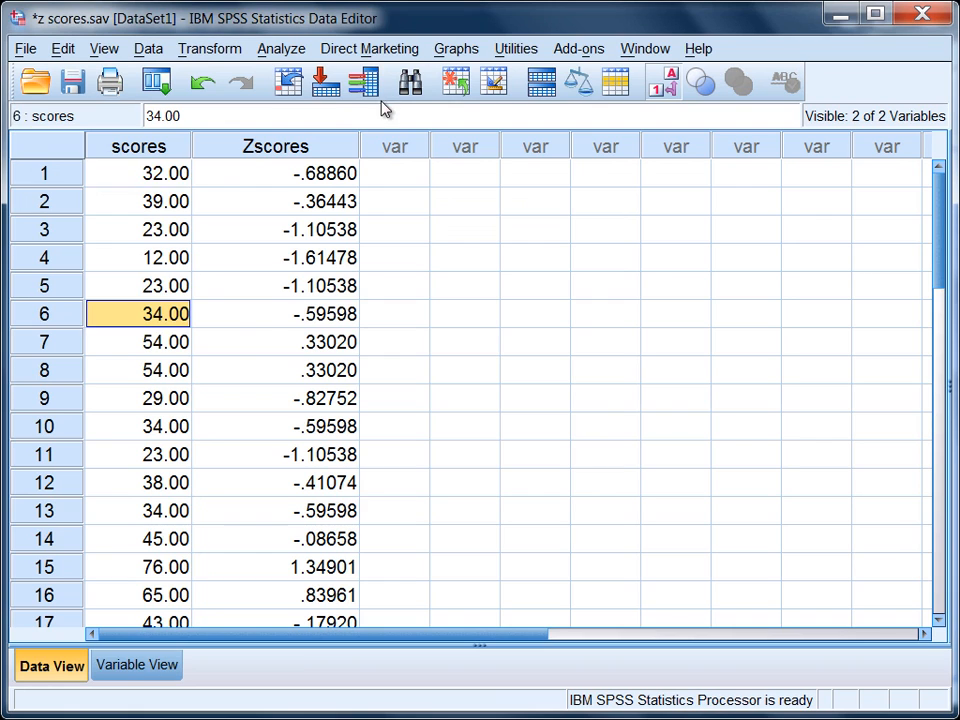
Step: Point out scores 32, 39, 54 and 76 and inspect the full Zscore .33020 beside 54.00
{"action": "left_click", "coordinate": [138, 172]}
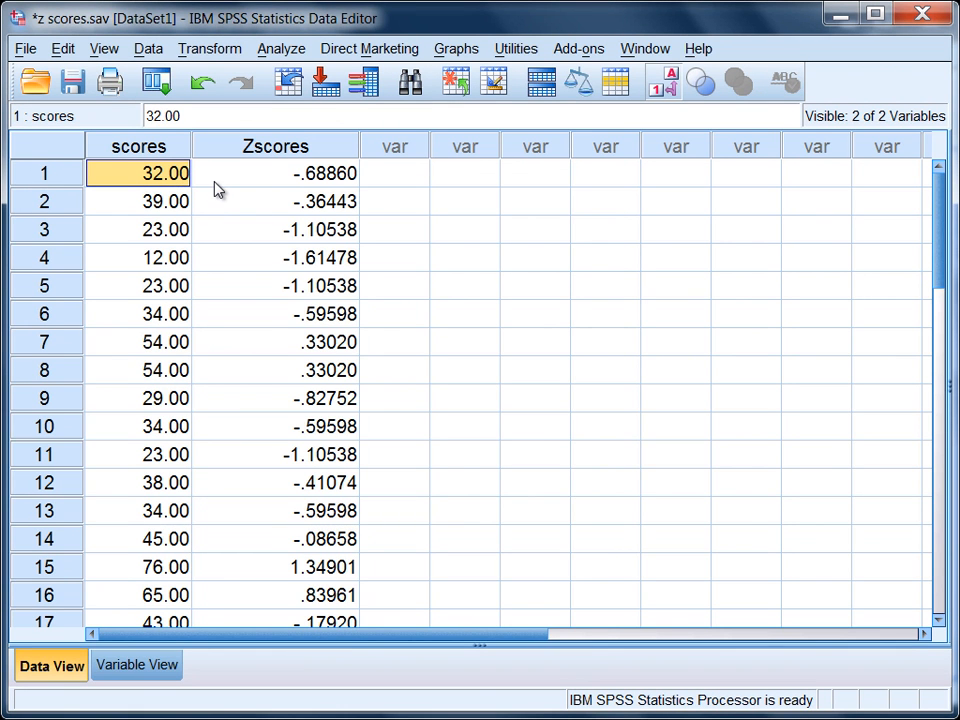
{"action": "mouse_move", "coordinate": [152, 188]}
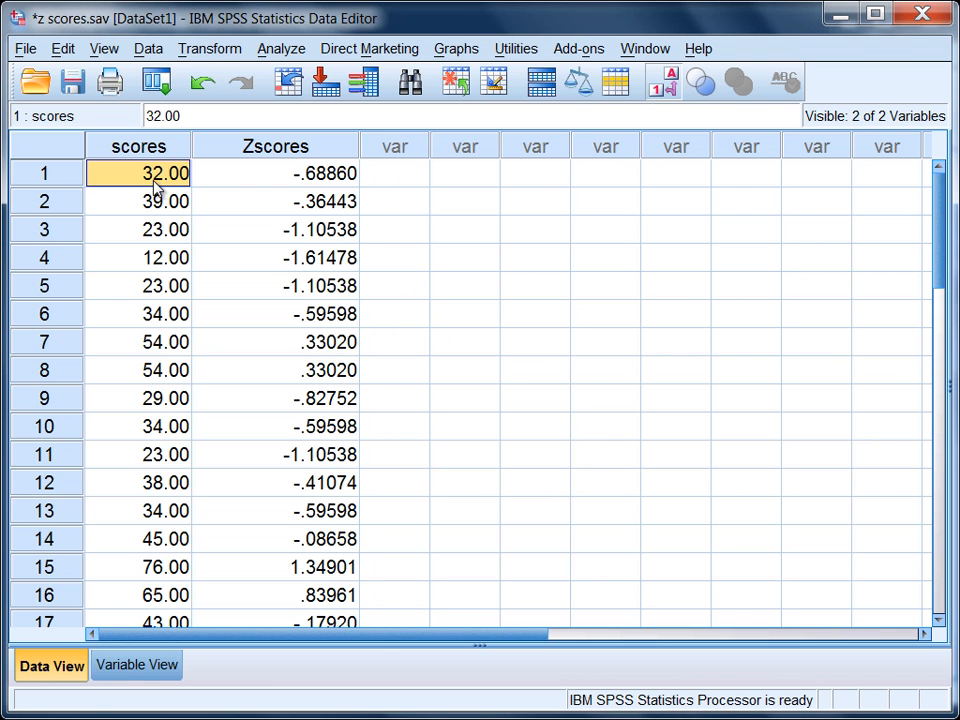
{"action": "mouse_move", "coordinate": [330, 196]}
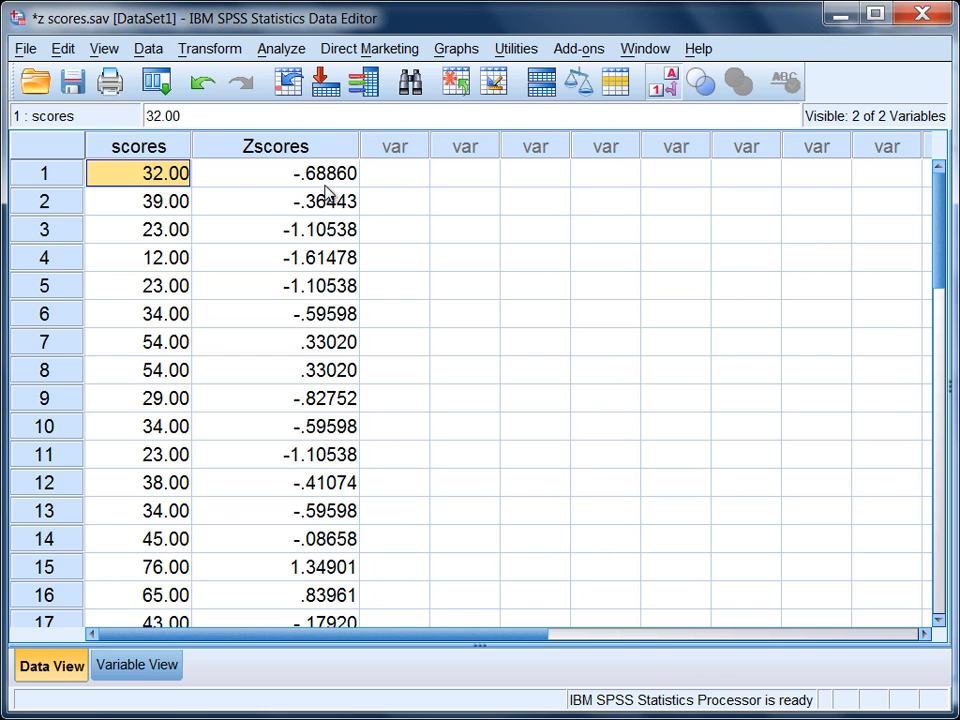
{"action": "mouse_move", "coordinate": [304, 204]}
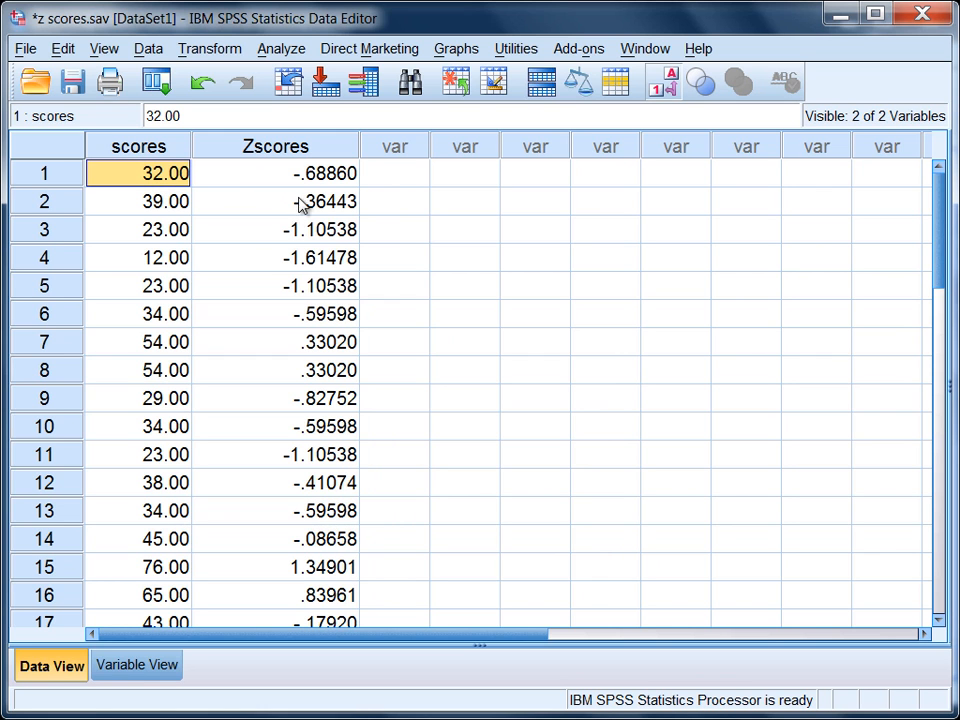
{"action": "left_click", "coordinate": [138, 200]}
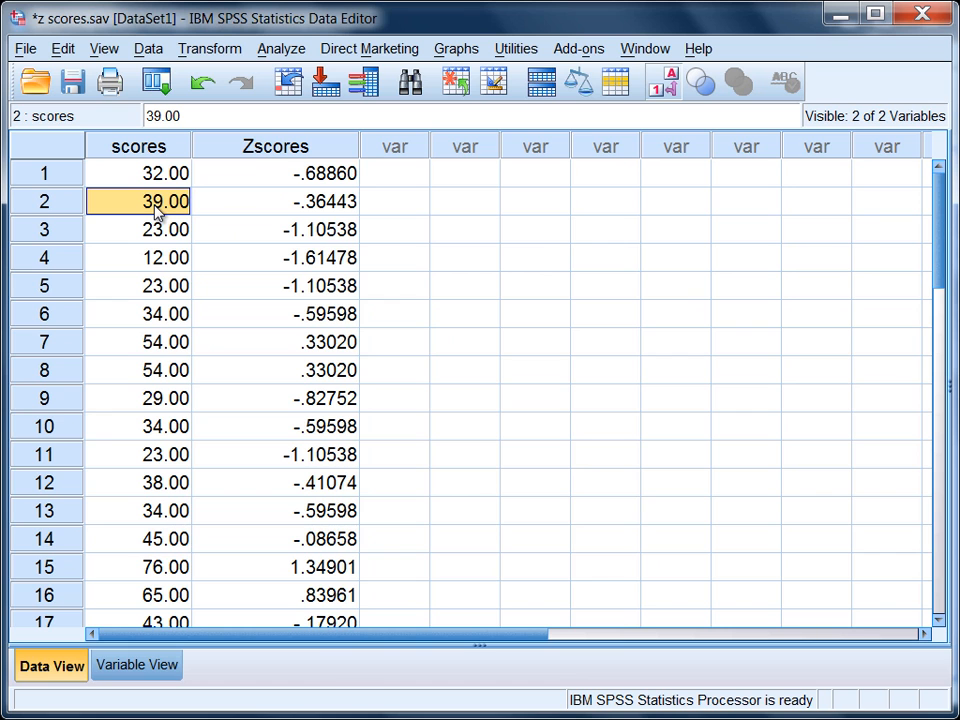
{"action": "mouse_move", "coordinate": [304, 228]}
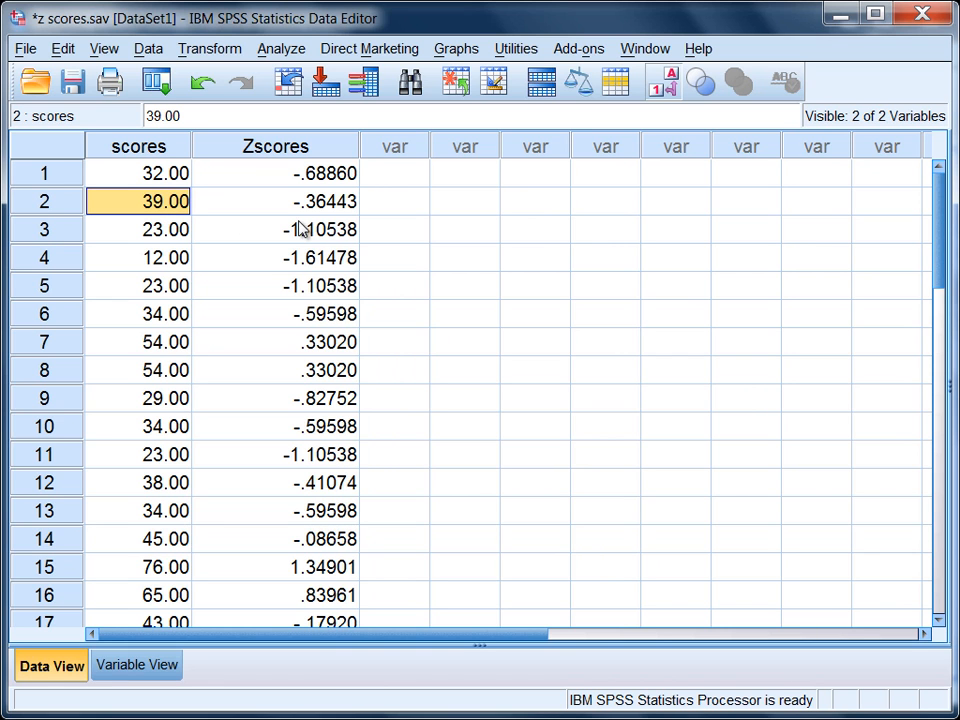
{"action": "mouse_move", "coordinate": [302, 212]}
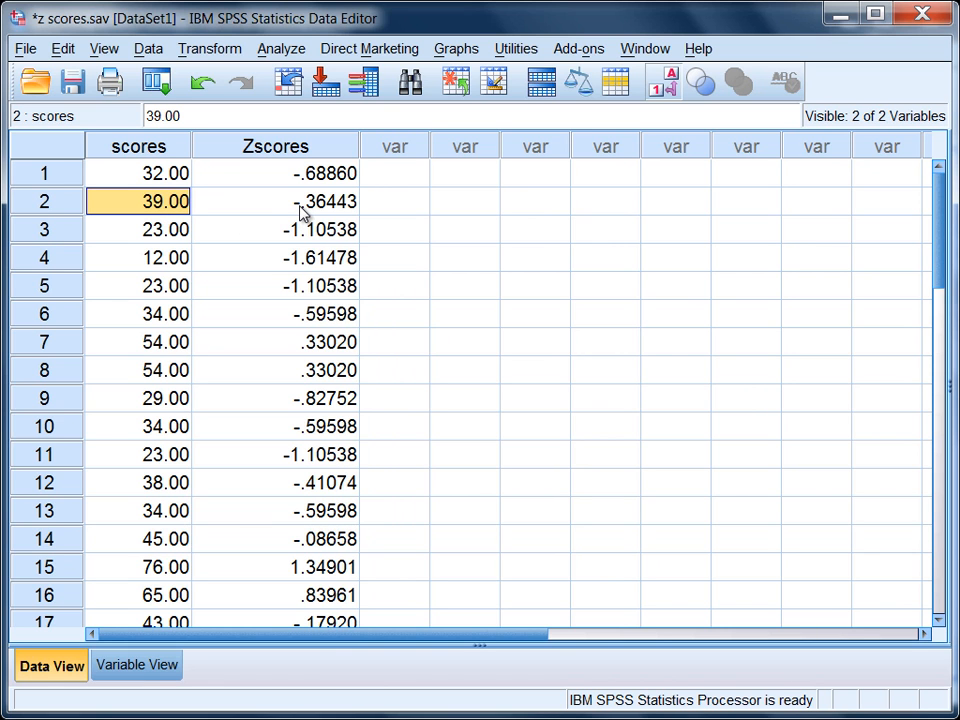
{"action": "mouse_move", "coordinate": [76, 360]}
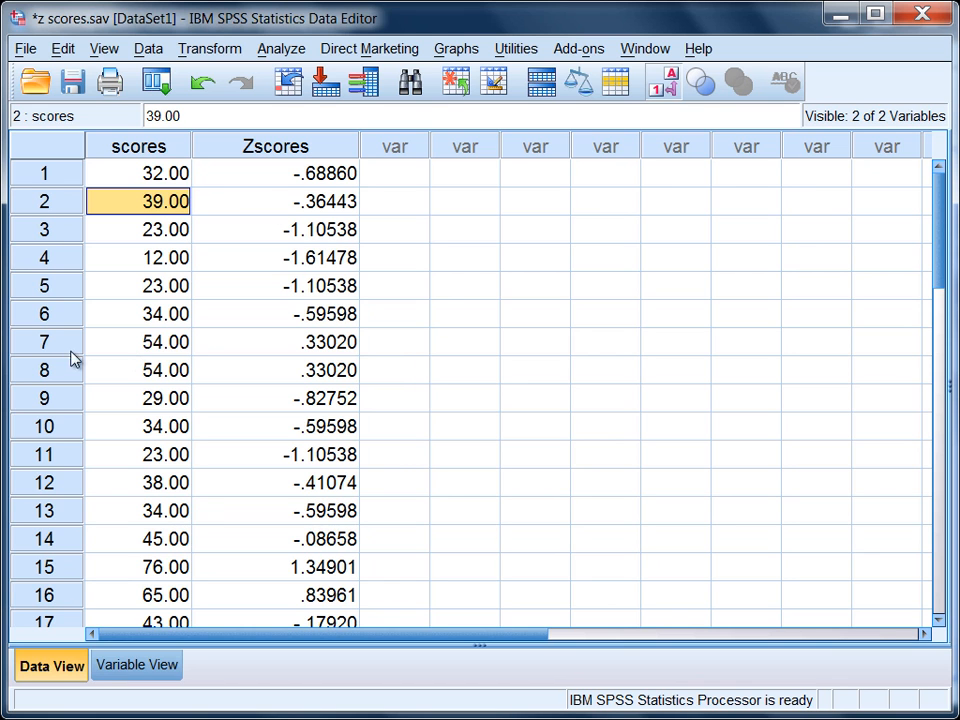
{"action": "left_click", "coordinate": [138, 342]}
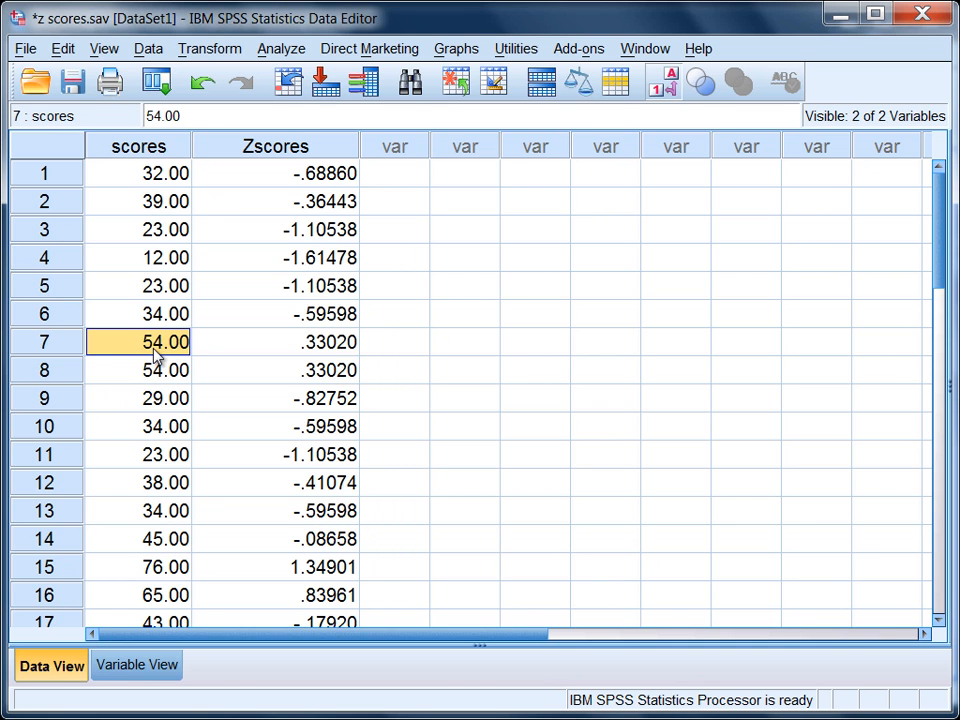
{"action": "mouse_move", "coordinate": [304, 350]}
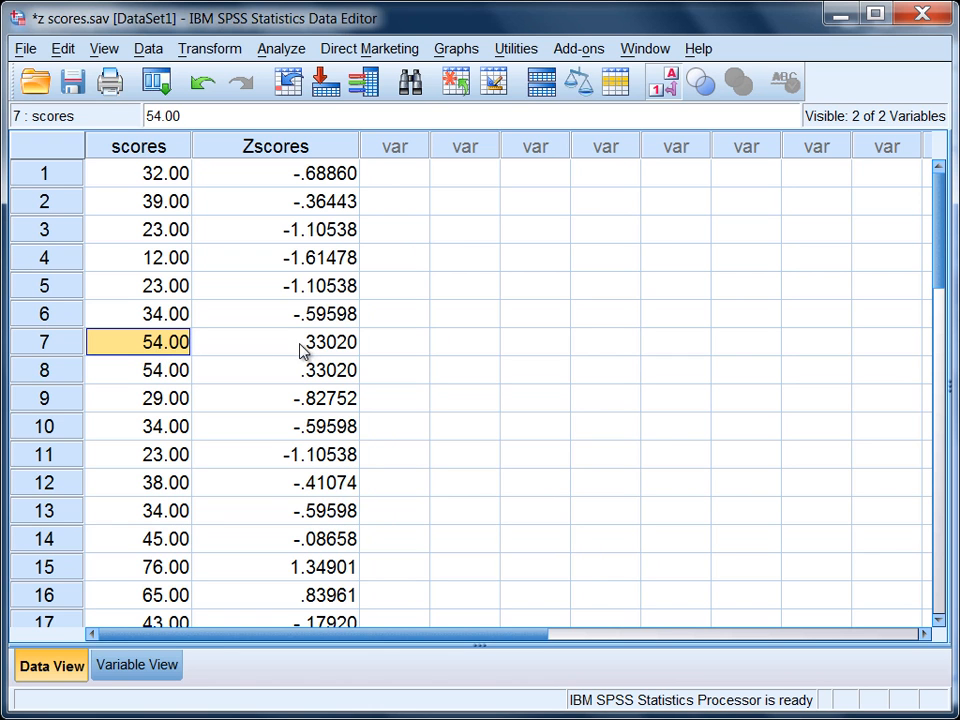
{"action": "mouse_move", "coordinate": [328, 358]}
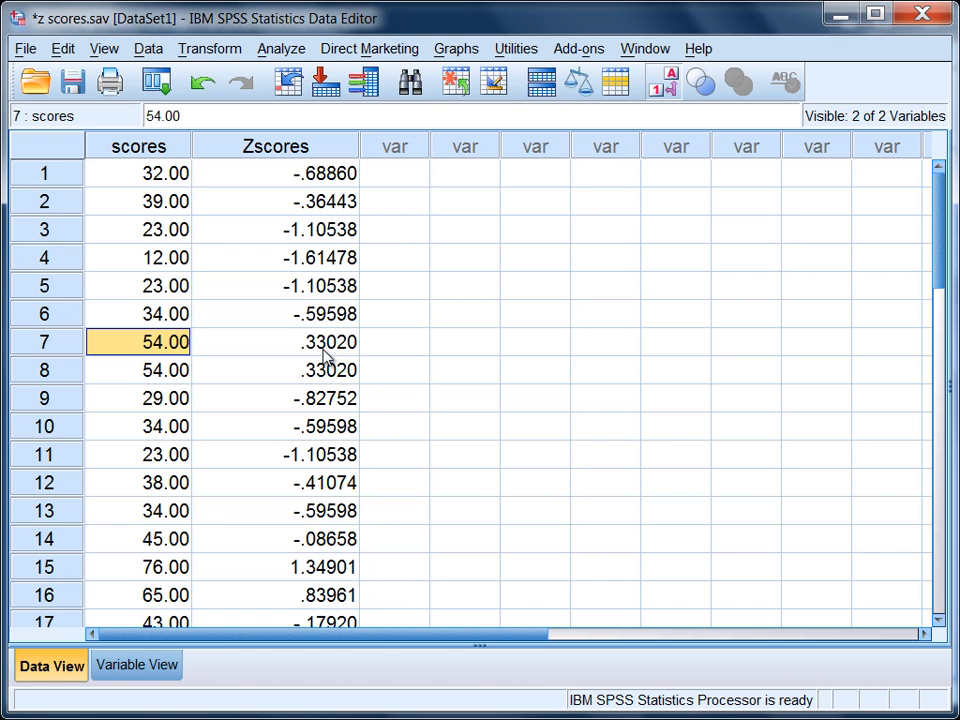
{"action": "left_click", "coordinate": [138, 568]}
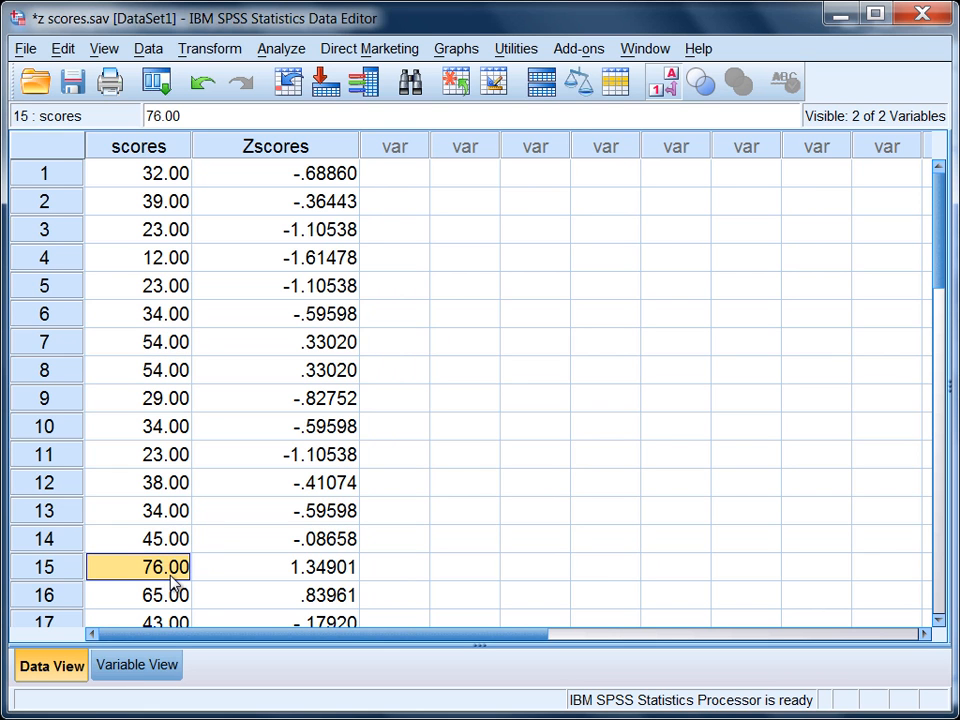
{"action": "mouse_move", "coordinate": [364, 596]}
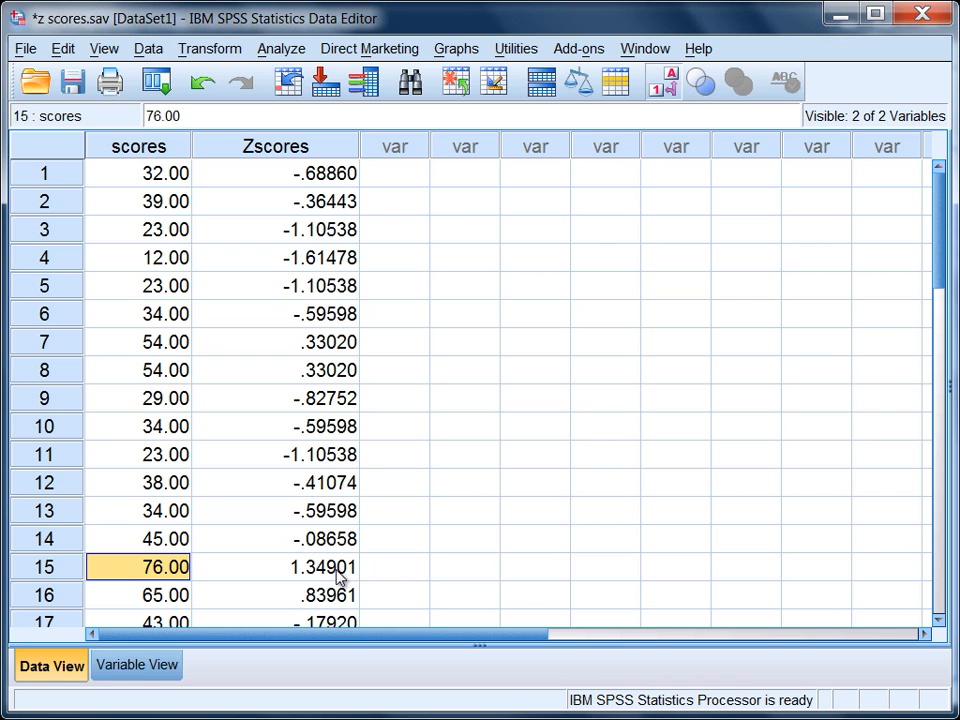
{"action": "left_click", "coordinate": [138, 172]}
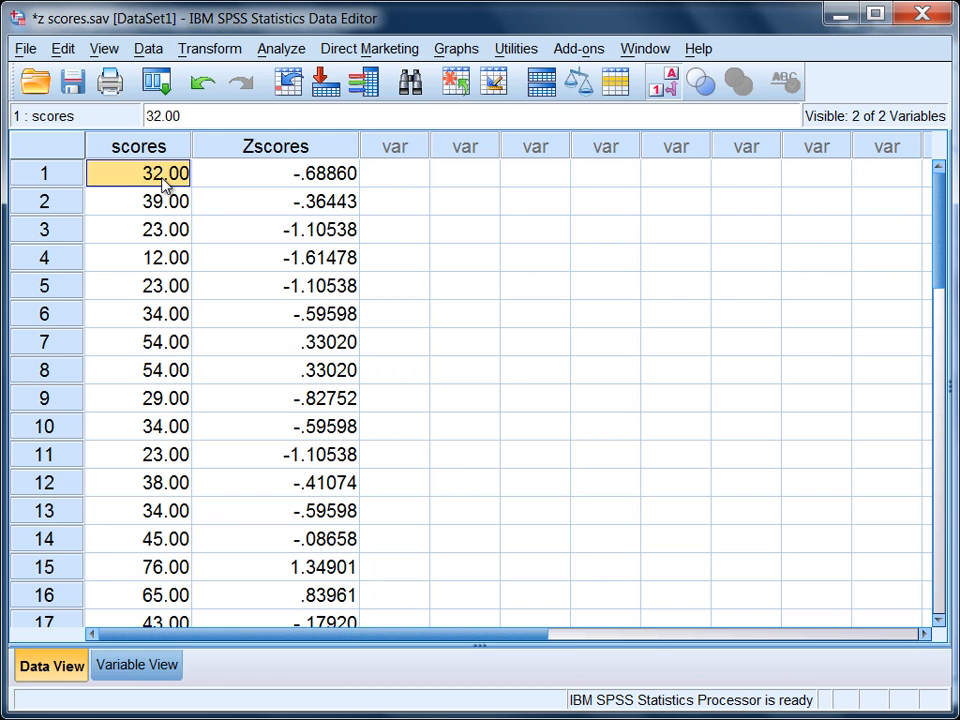
{"action": "mouse_move", "coordinate": [304, 204]}
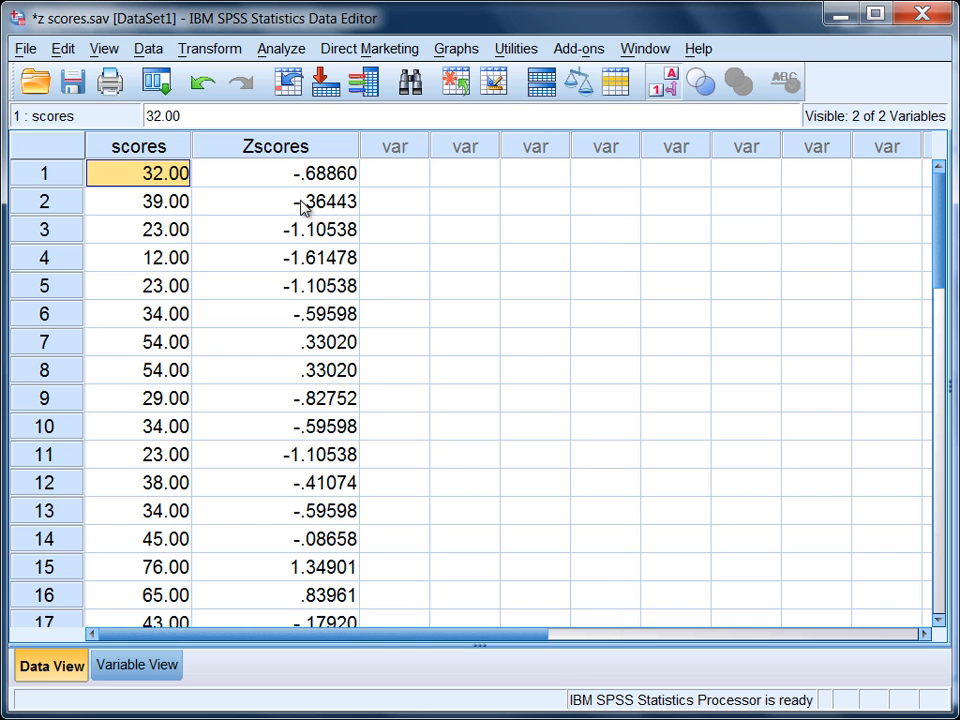
{"action": "mouse_move", "coordinate": [290, 296]}
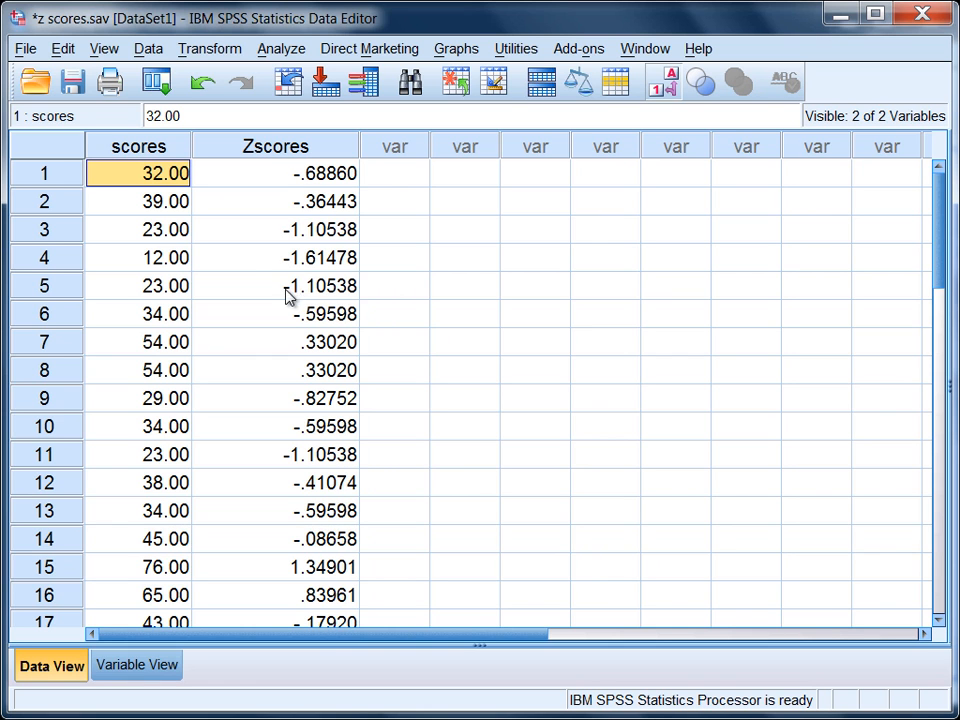
{"action": "mouse_move", "coordinate": [200, 356]}
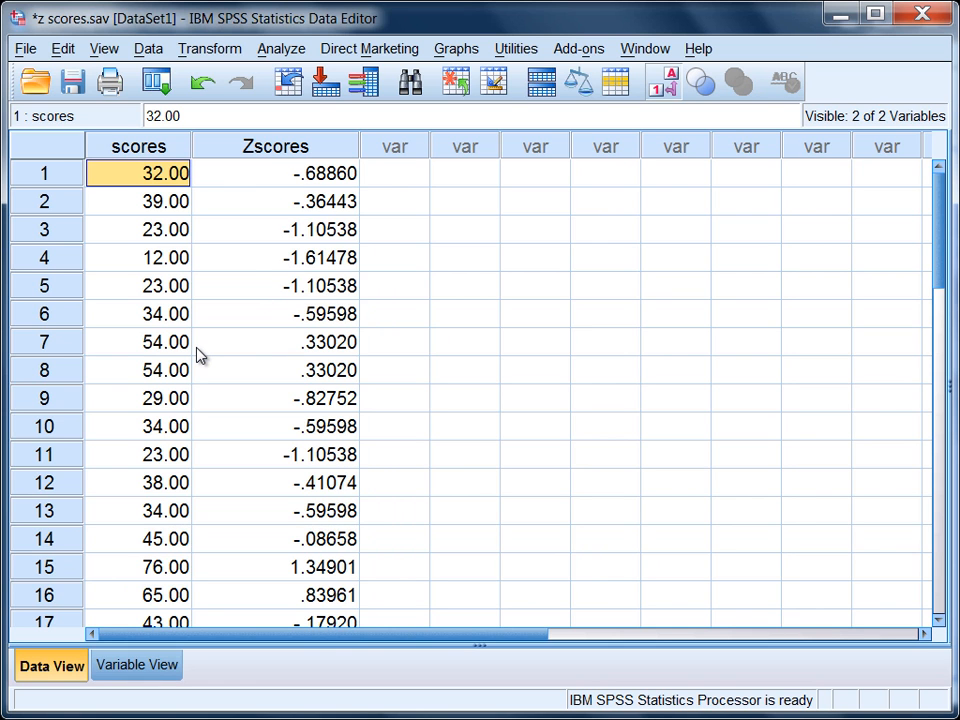
{"action": "left_click", "coordinate": [276, 342]}
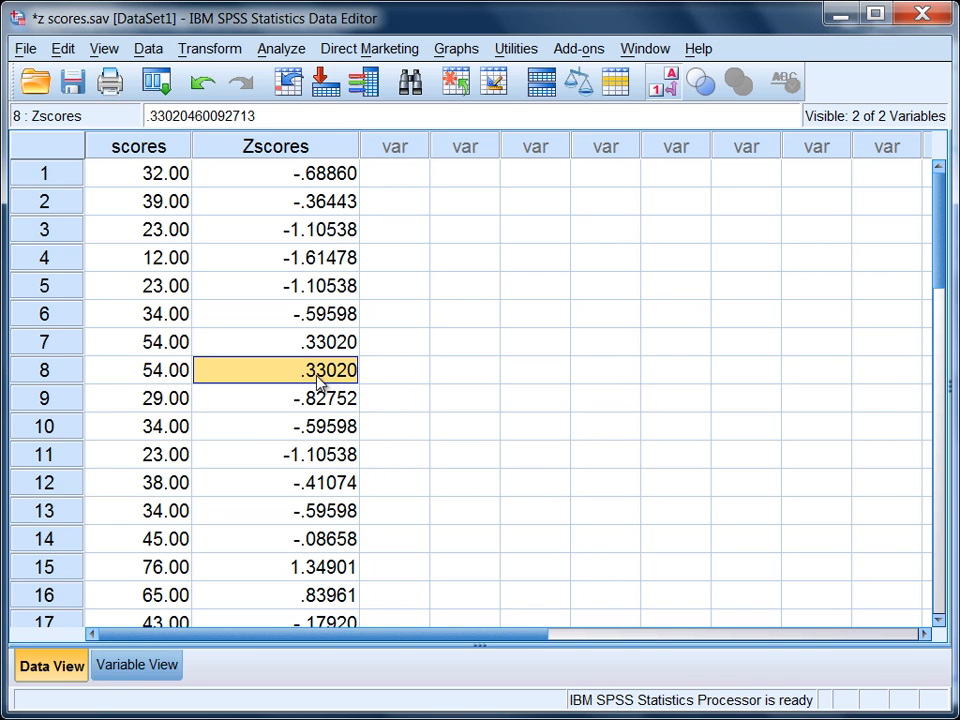
{"action": "mouse_move", "coordinate": [288, 82]}
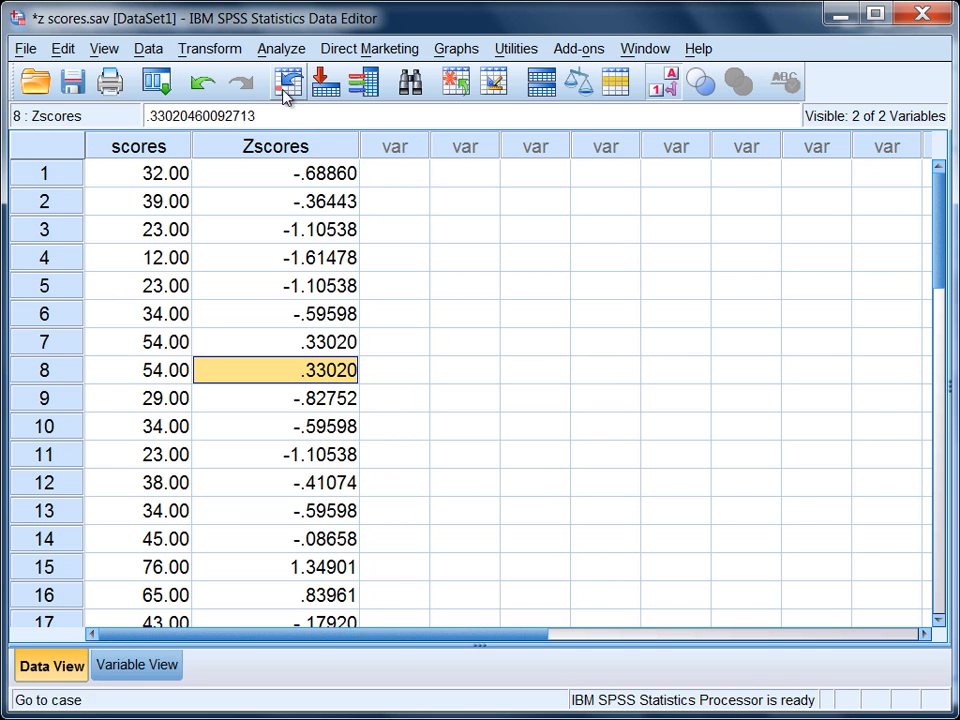
Step: Run Descriptives for scores and Zscore(scores) without saving standardized values again
{"action": "left_click", "coordinate": [280, 48]}
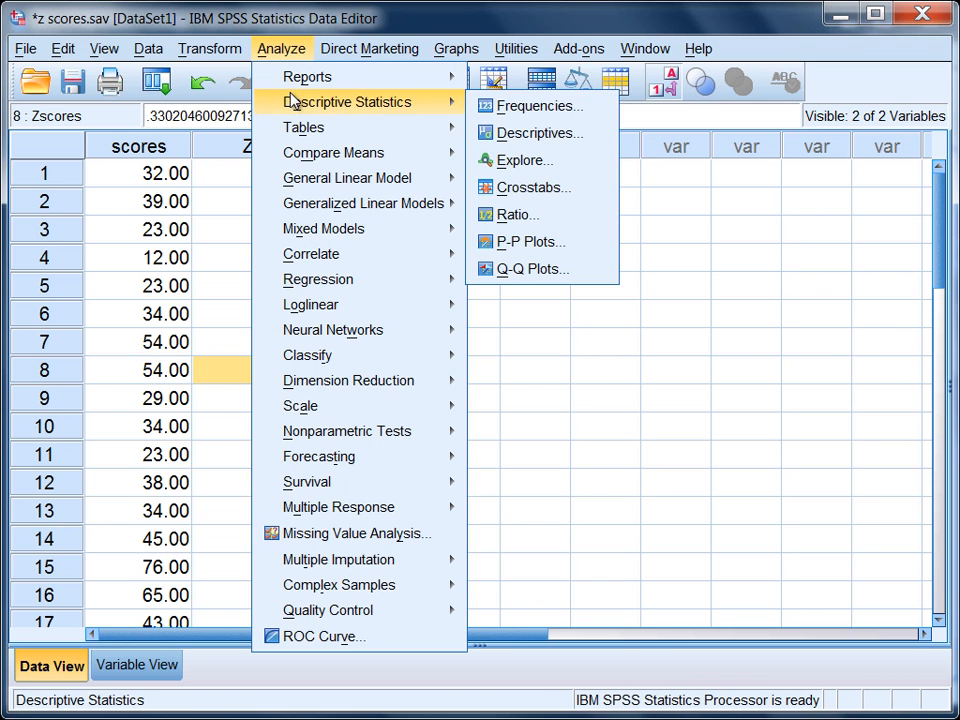
{"action": "mouse_move", "coordinate": [538, 132]}
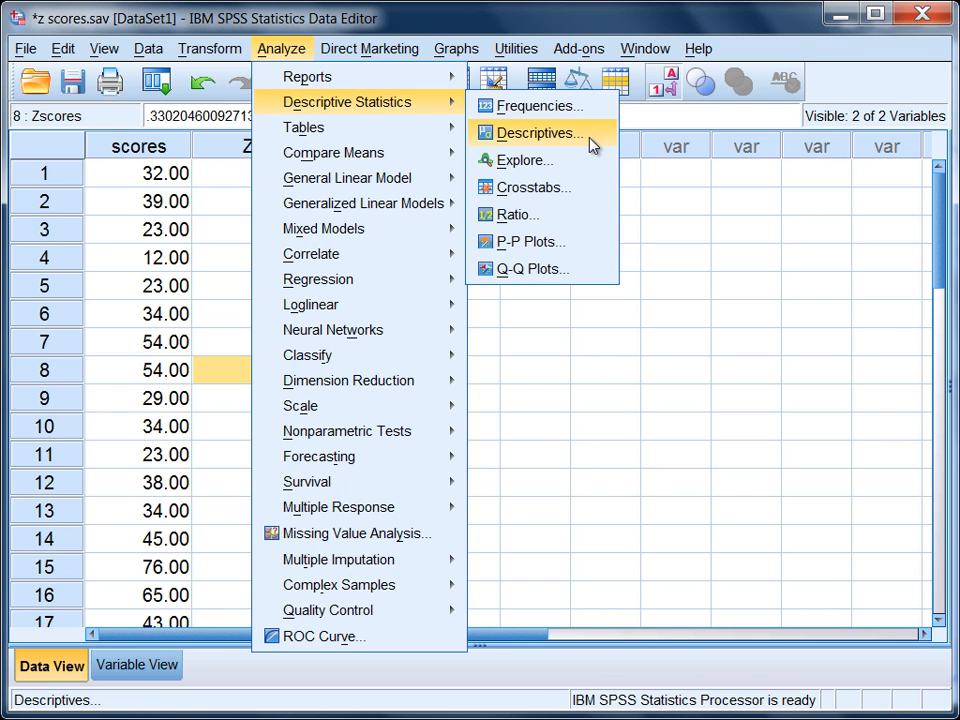
{"action": "left_click", "coordinate": [538, 132]}
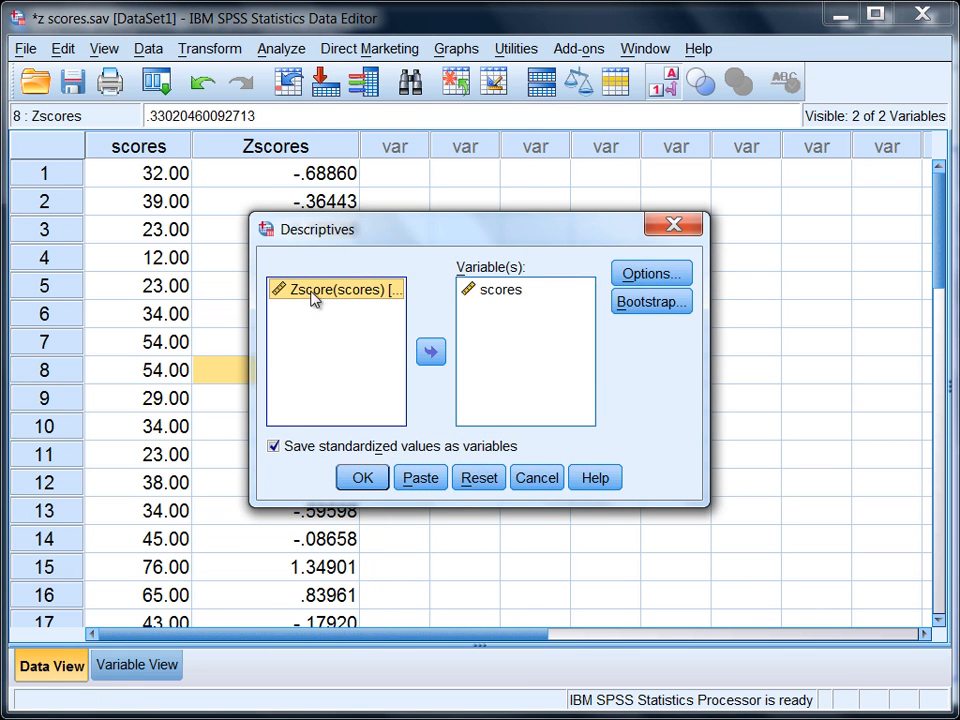
{"action": "mouse_move", "coordinate": [372, 304]}
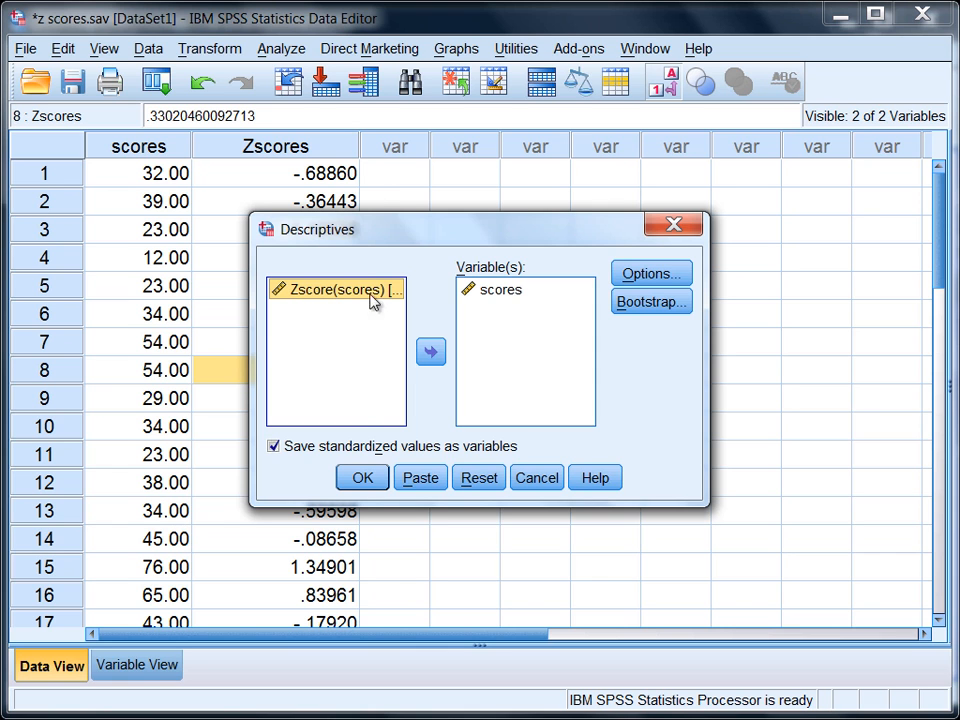
{"action": "mouse_move", "coordinate": [416, 464]}
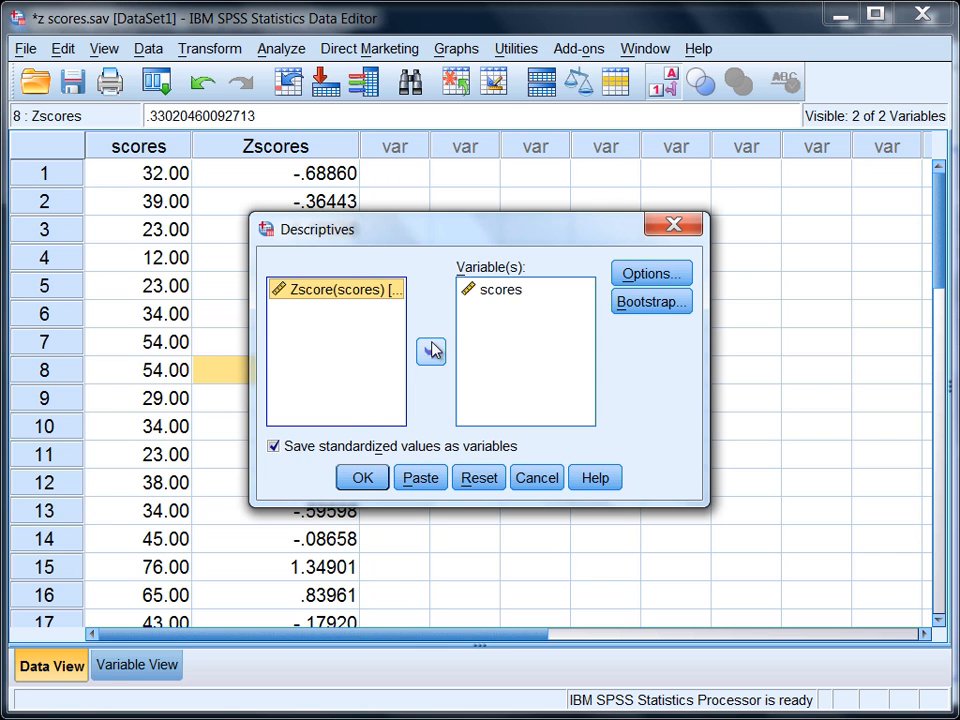
{"action": "left_click", "coordinate": [432, 352]}
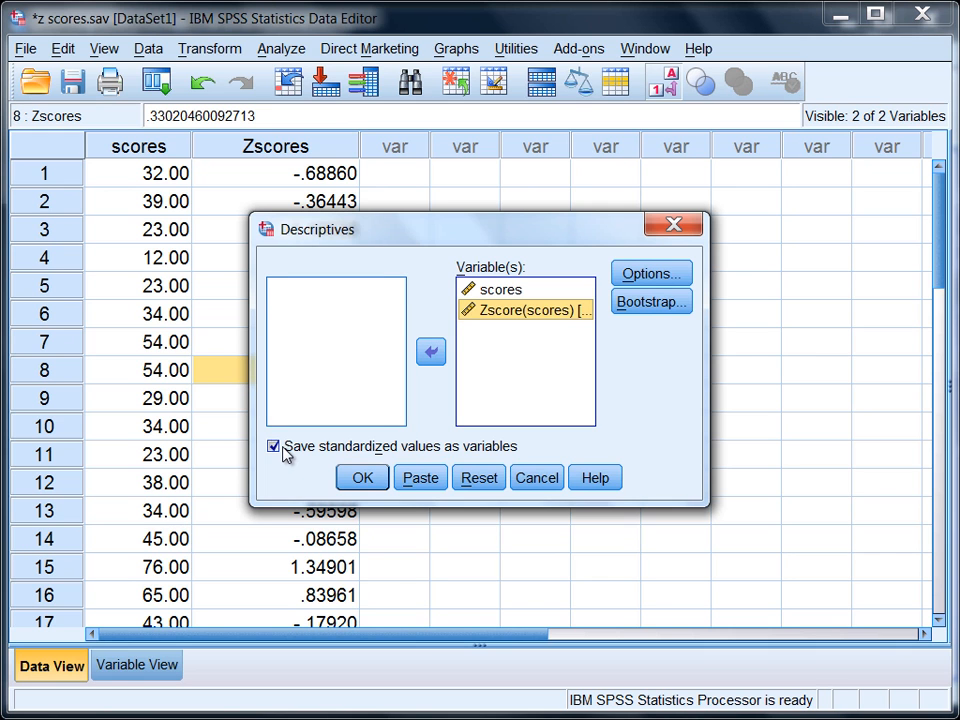
{"action": "left_click", "coordinate": [274, 446]}
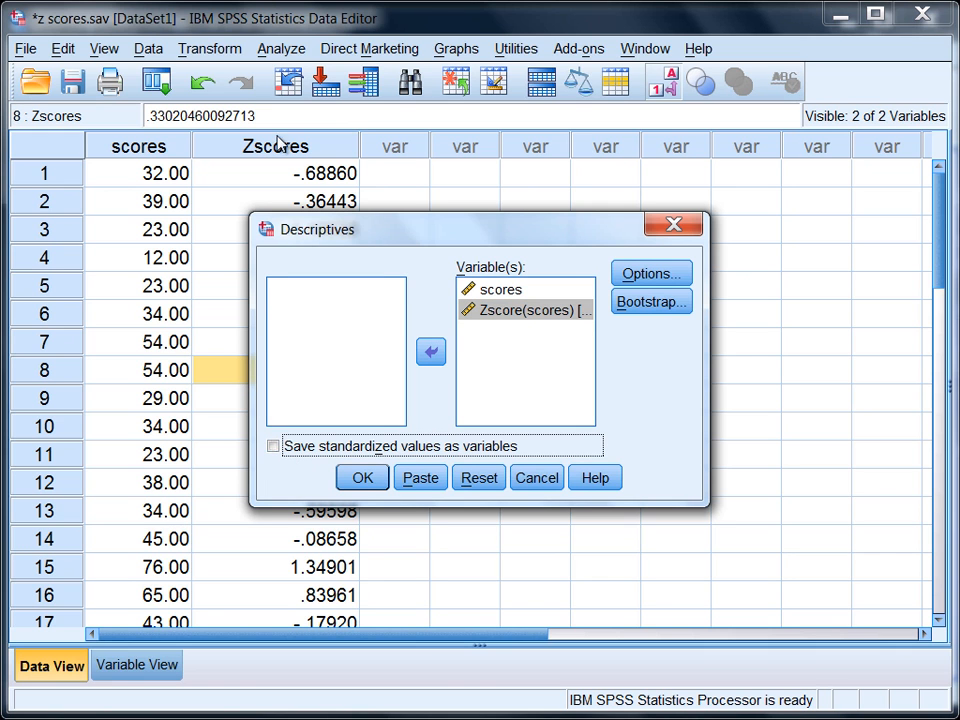
{"action": "mouse_move", "coordinate": [362, 430]}
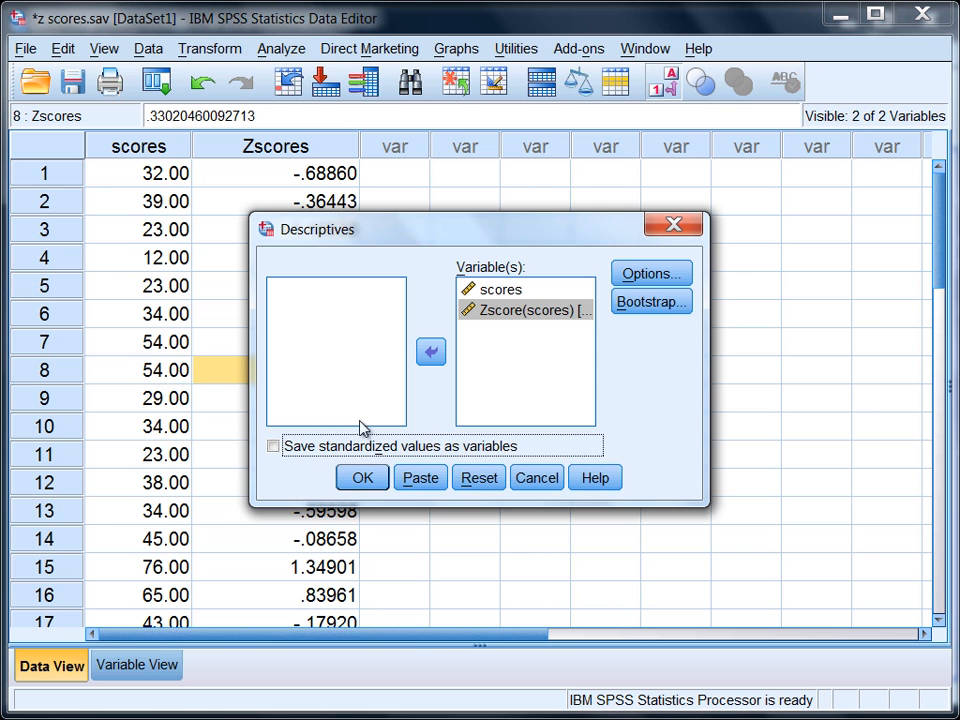
{"action": "left_click", "coordinate": [362, 476]}
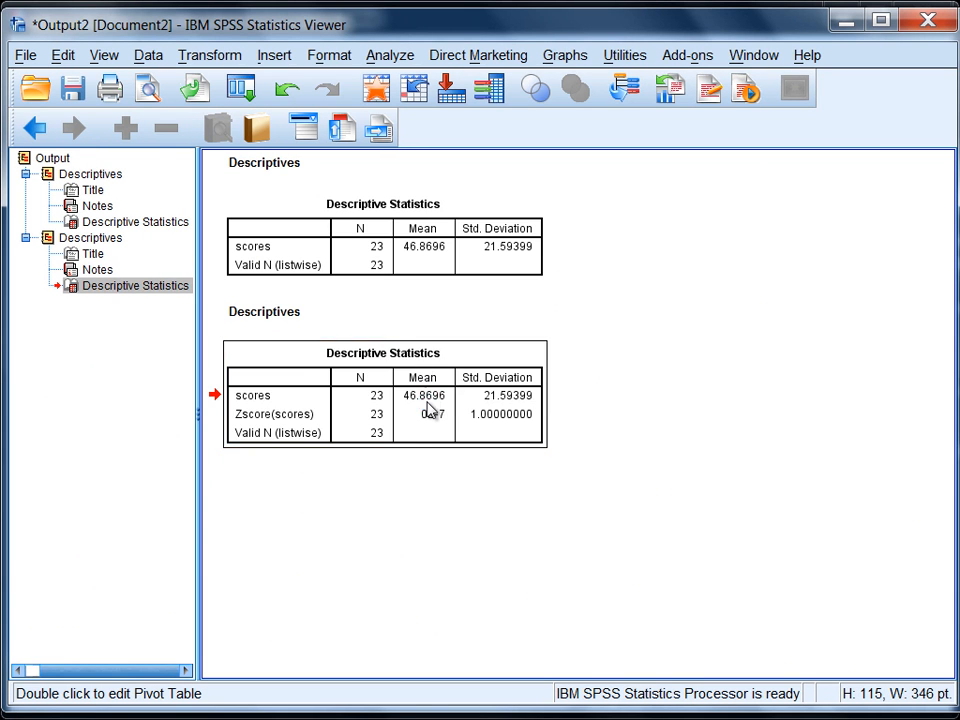
Step: Activate the second Descriptive Statistics table showing Zscore mean 0E-7 and SD 1.00000000
{"action": "double_click", "coordinate": [382, 396]}
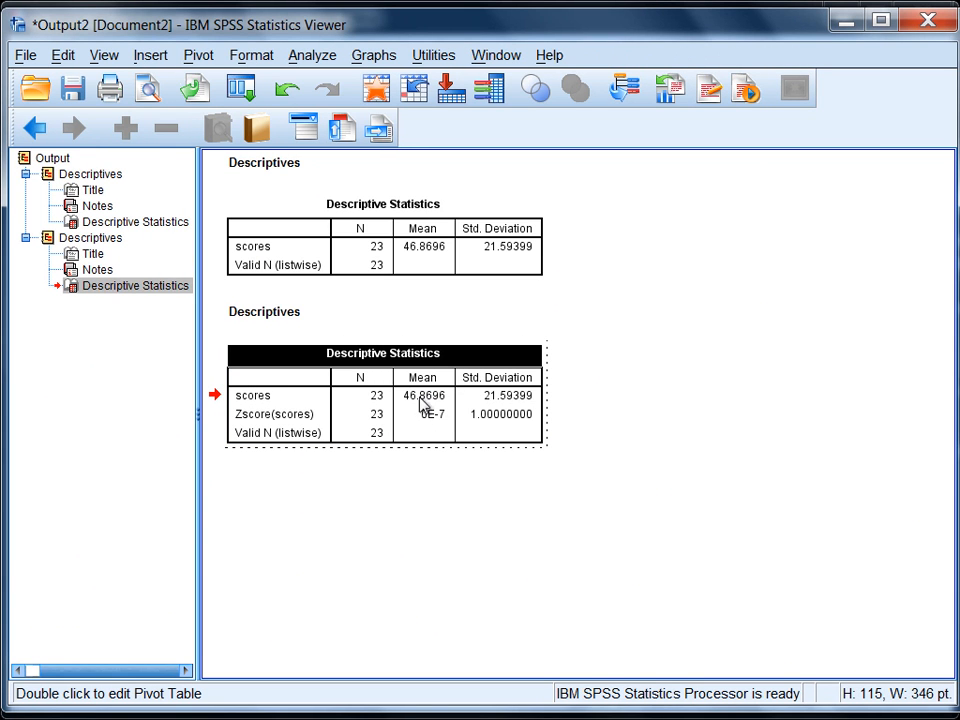
{"action": "mouse_move", "coordinate": [244, 404]}
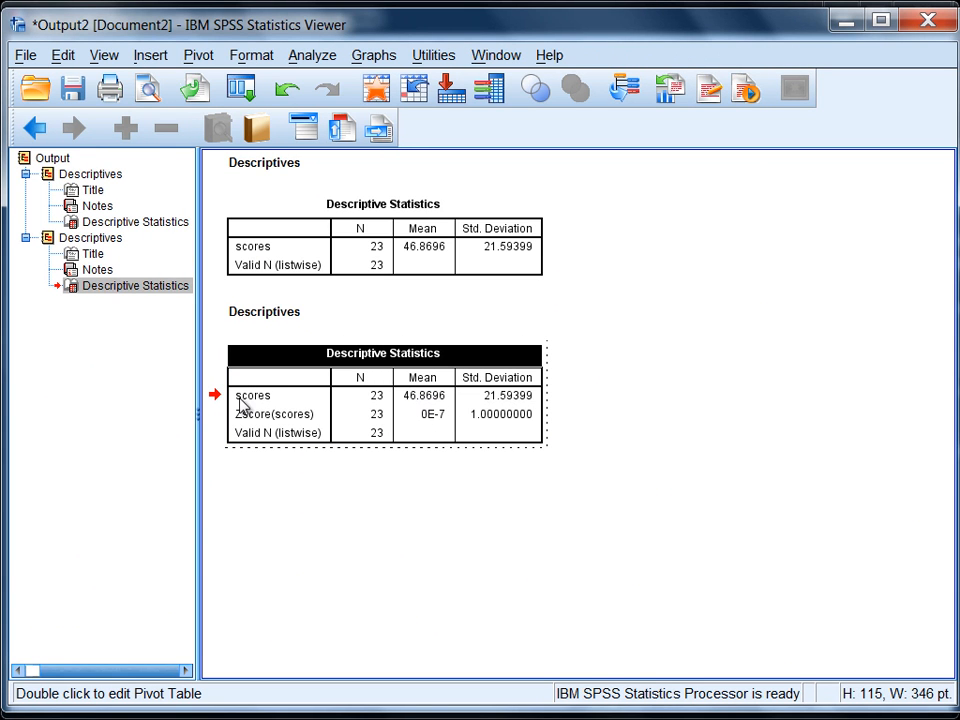
{"action": "left_click", "coordinate": [436, 248]}
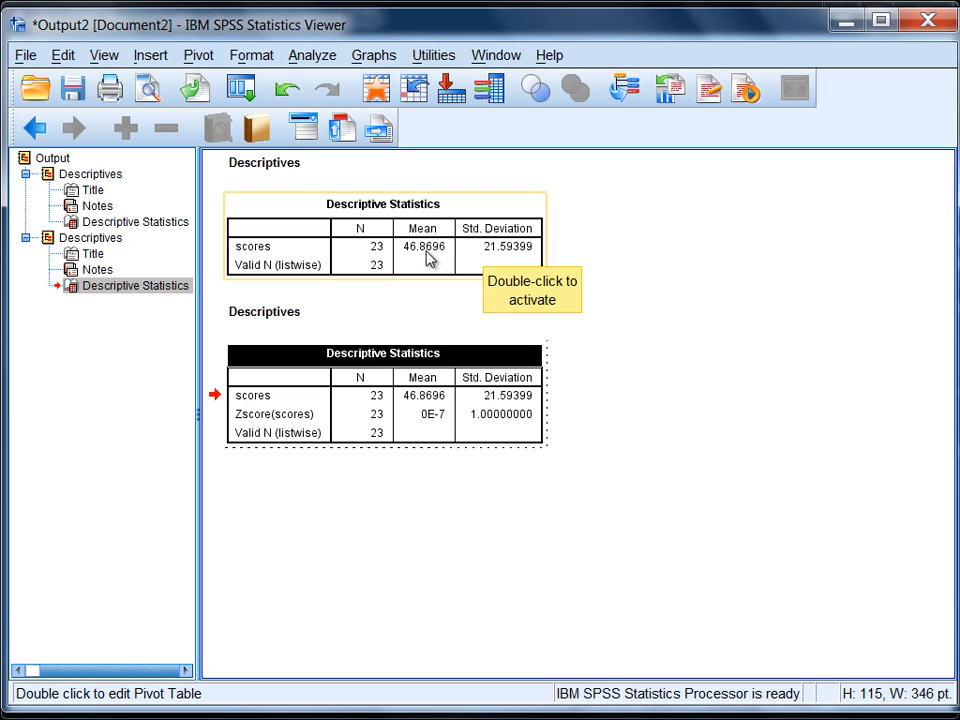
{"action": "mouse_move", "coordinate": [436, 420]}
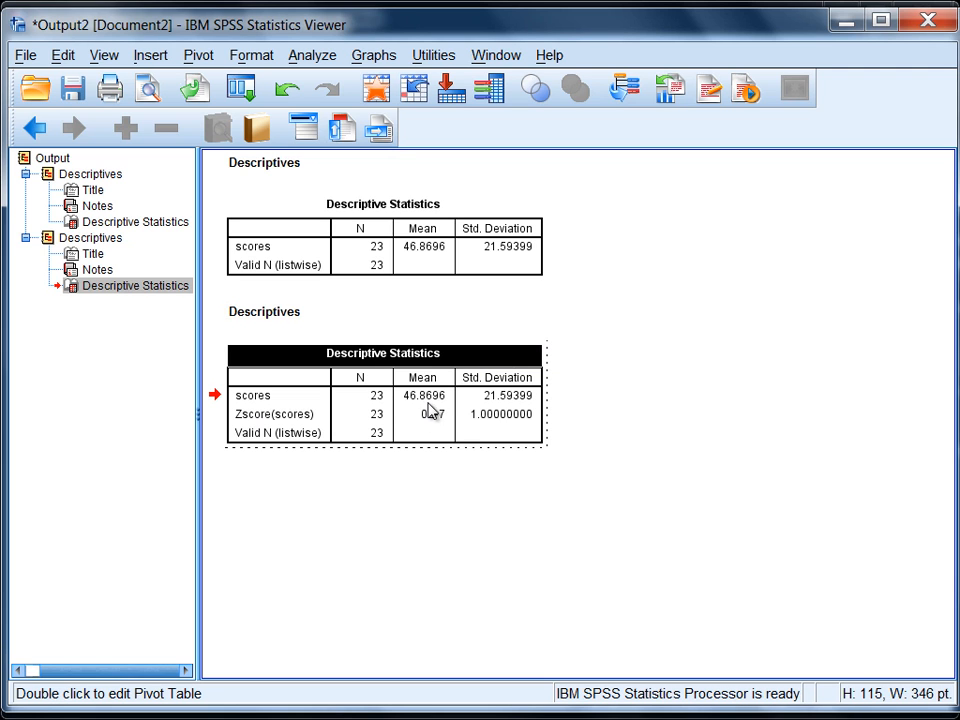
{"action": "mouse_move", "coordinate": [258, 428]}
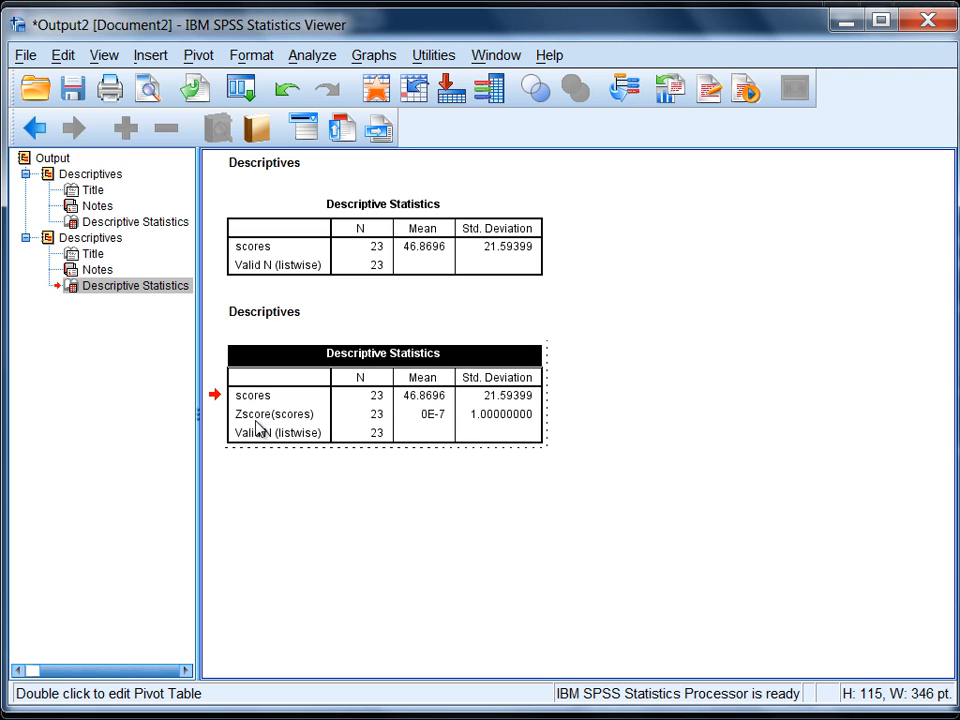
{"action": "mouse_move", "coordinate": [432, 432]}
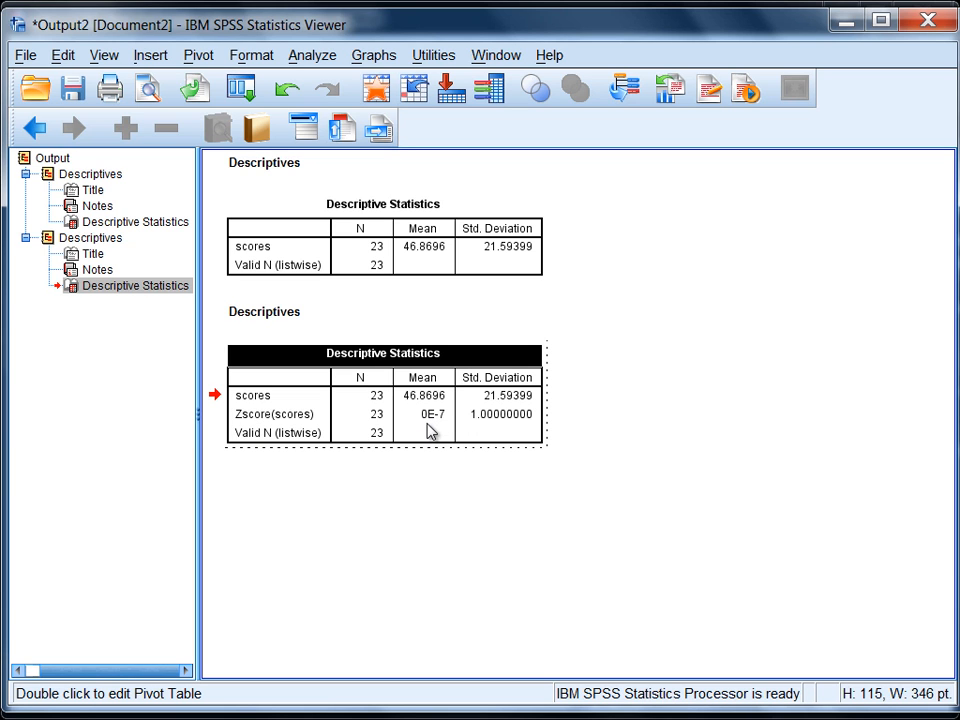
{"action": "mouse_move", "coordinate": [446, 424]}
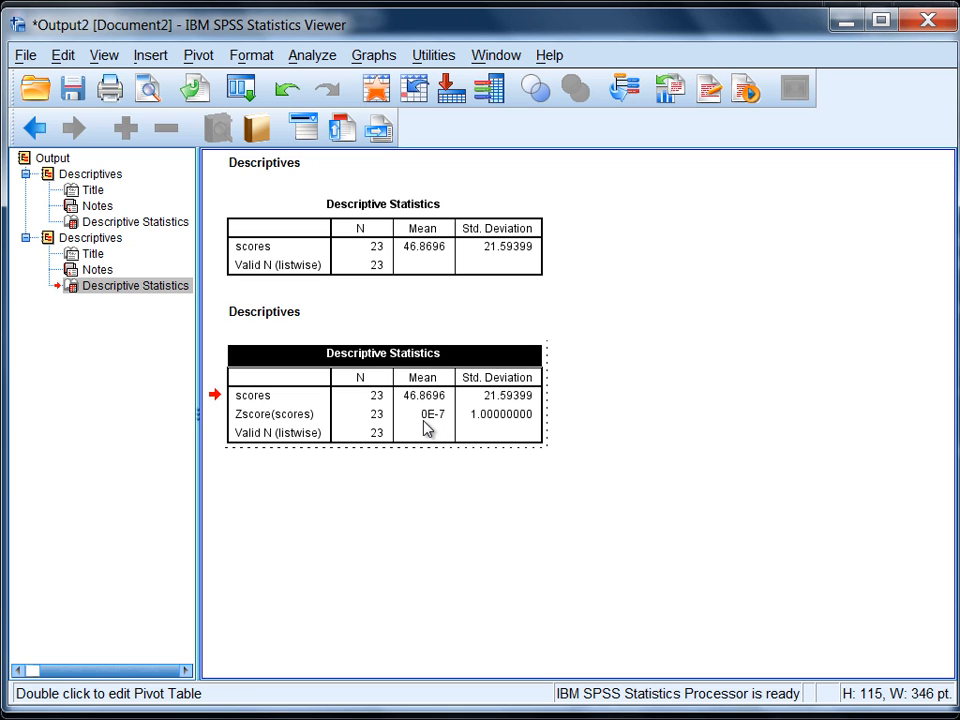
{"action": "mouse_move", "coordinate": [456, 432]}
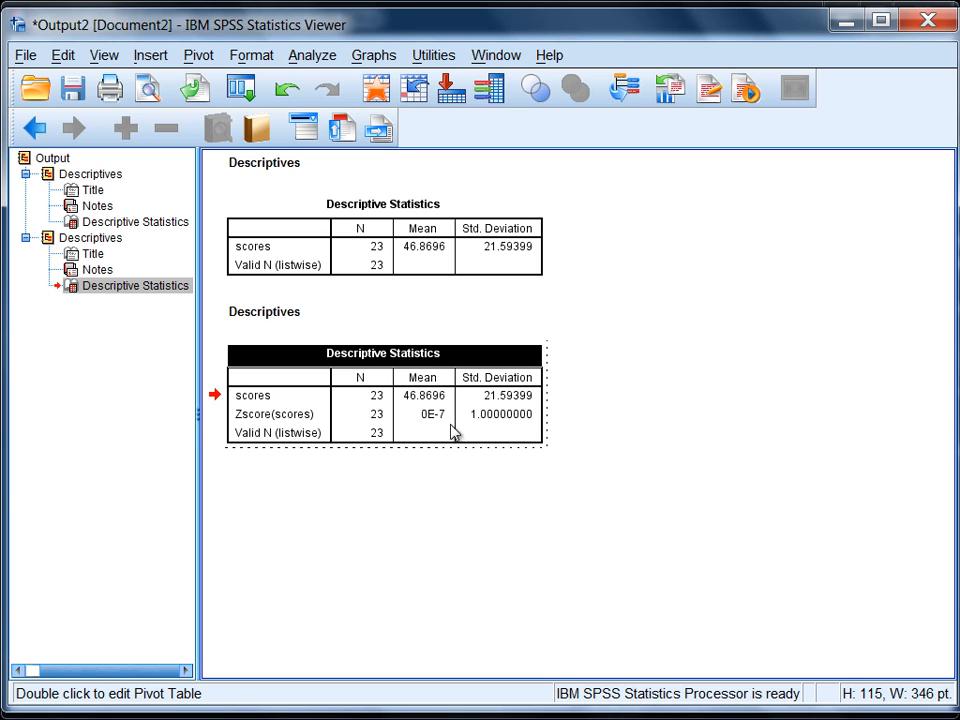
{"action": "mouse_move", "coordinate": [444, 432]}
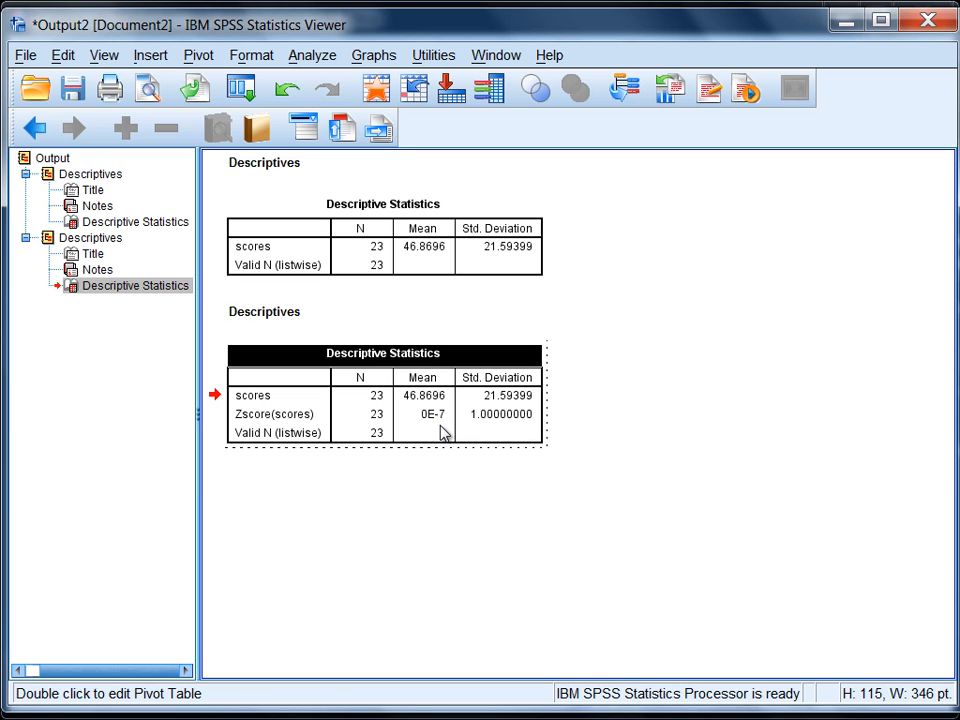
{"action": "mouse_move", "coordinate": [448, 414]}
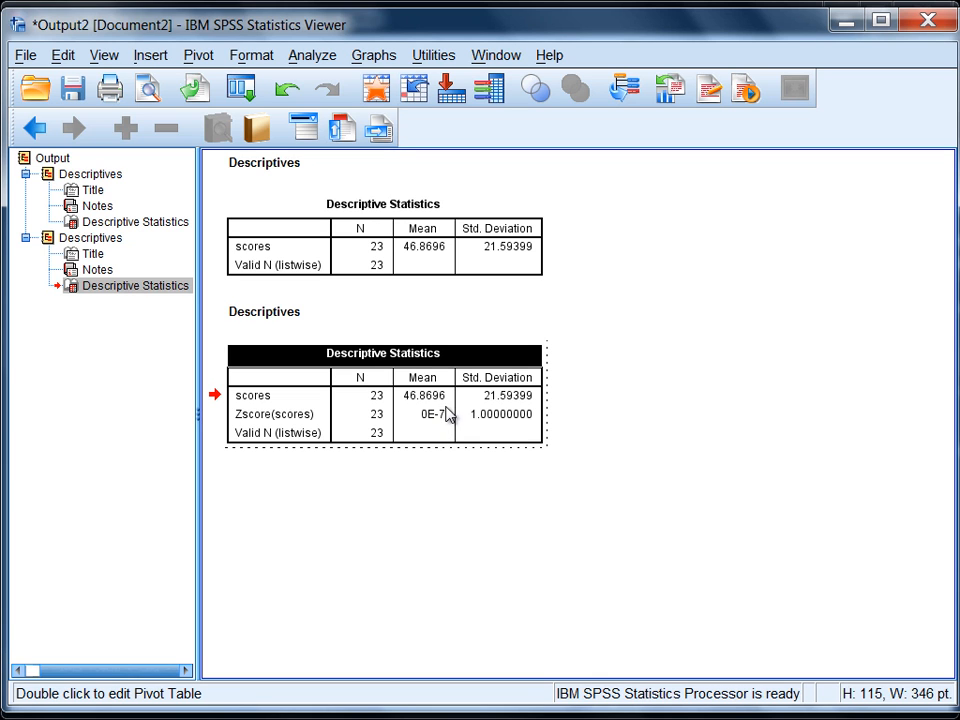
{"action": "mouse_move", "coordinate": [432, 424]}
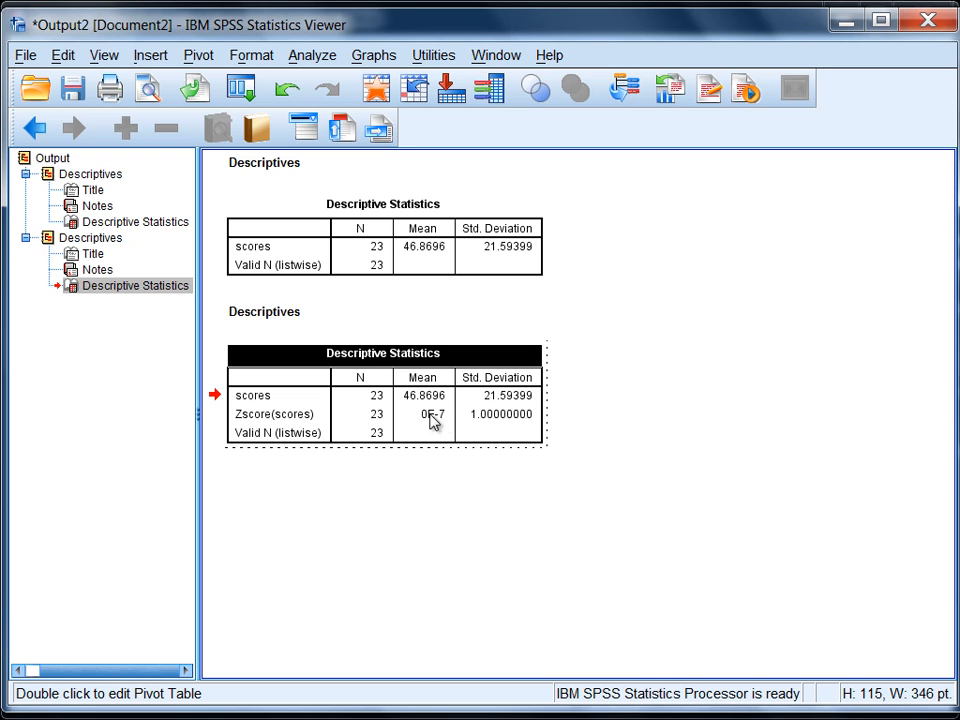
{"action": "mouse_move", "coordinate": [448, 416]}
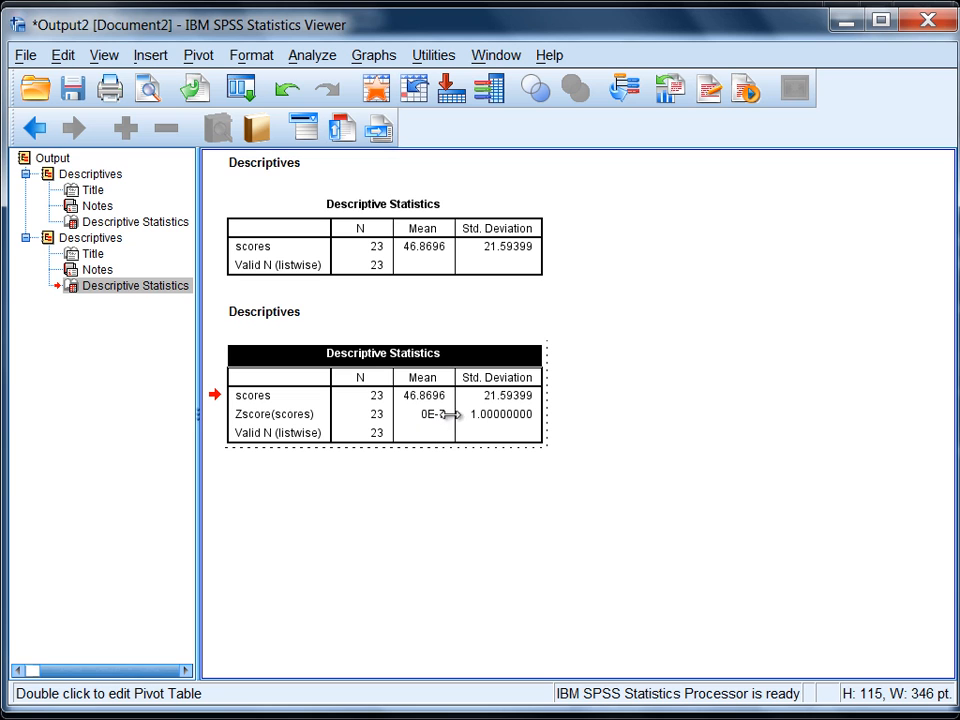
{"action": "mouse_move", "coordinate": [540, 428]}
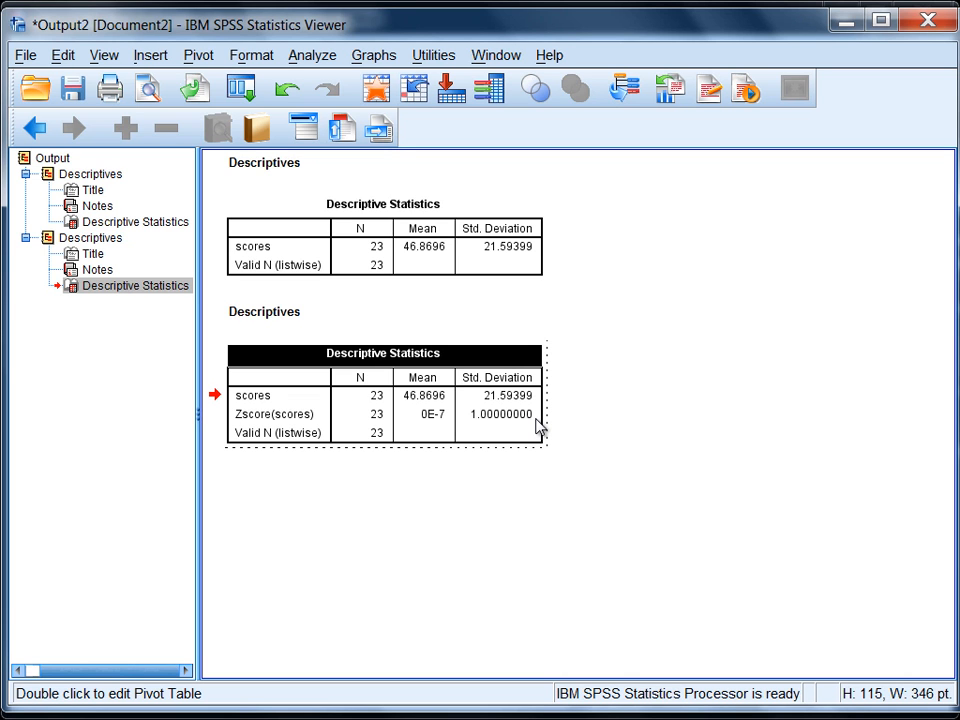
{"action": "mouse_move", "coordinate": [430, 432]}
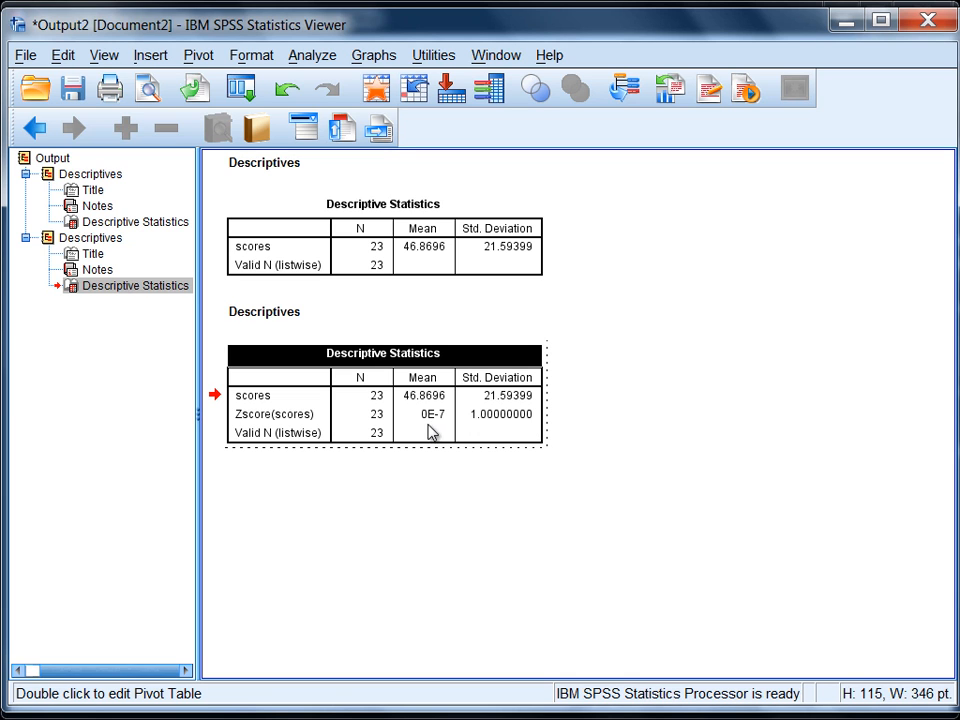
{"action": "mouse_move", "coordinate": [520, 428]}
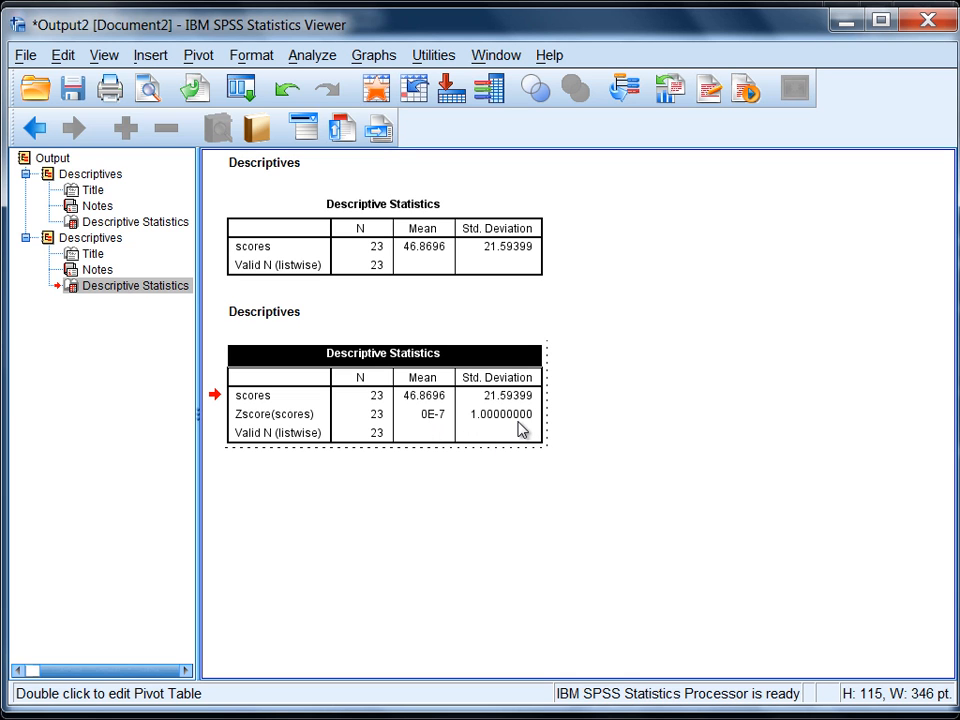
{"action": "mouse_move", "coordinate": [434, 430]}
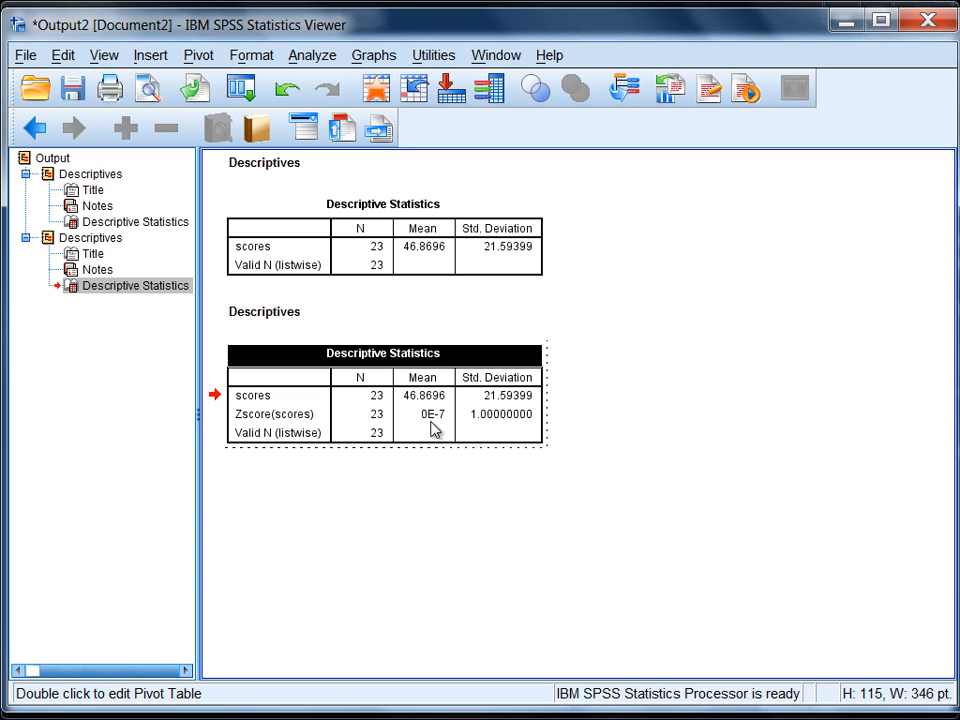
{"action": "mouse_move", "coordinate": [492, 460]}
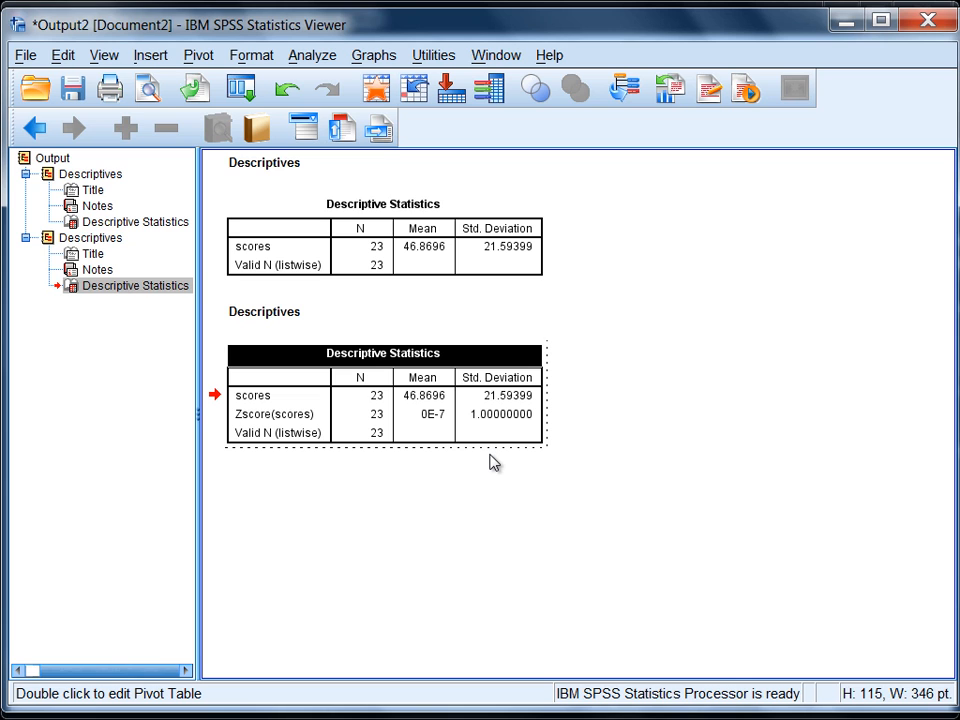